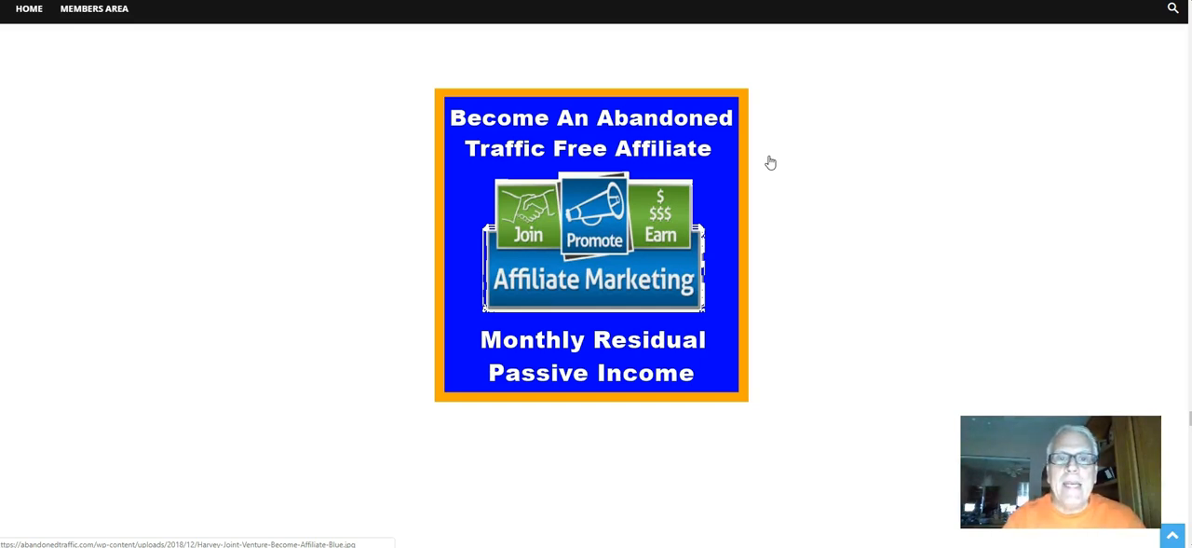
{"action": "mouse_move", "coordinate": [803, 186]}
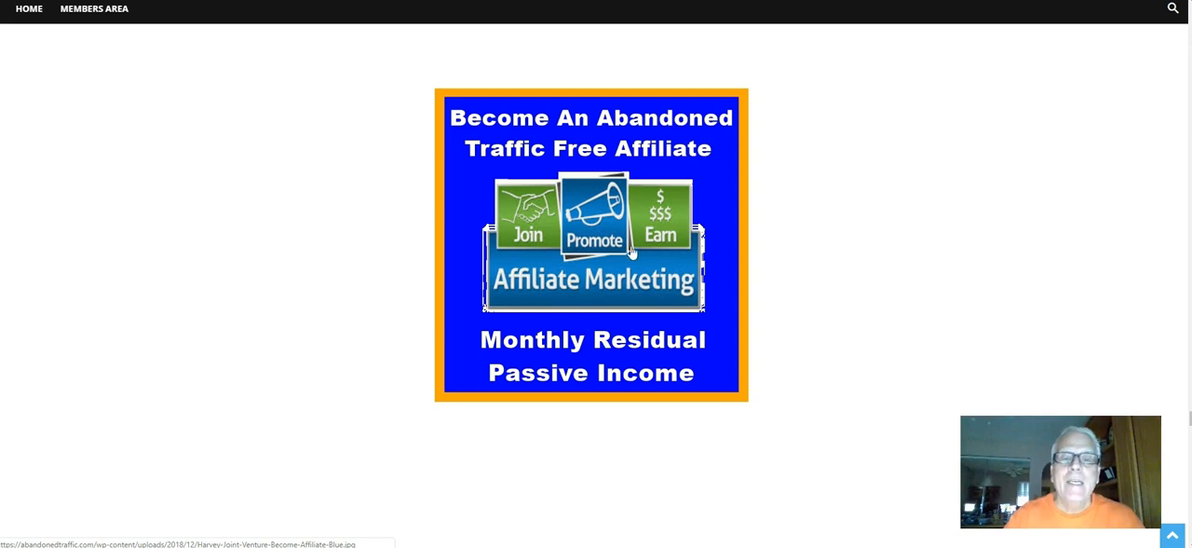
{"action": "mouse_move", "coordinate": [624, 272]}
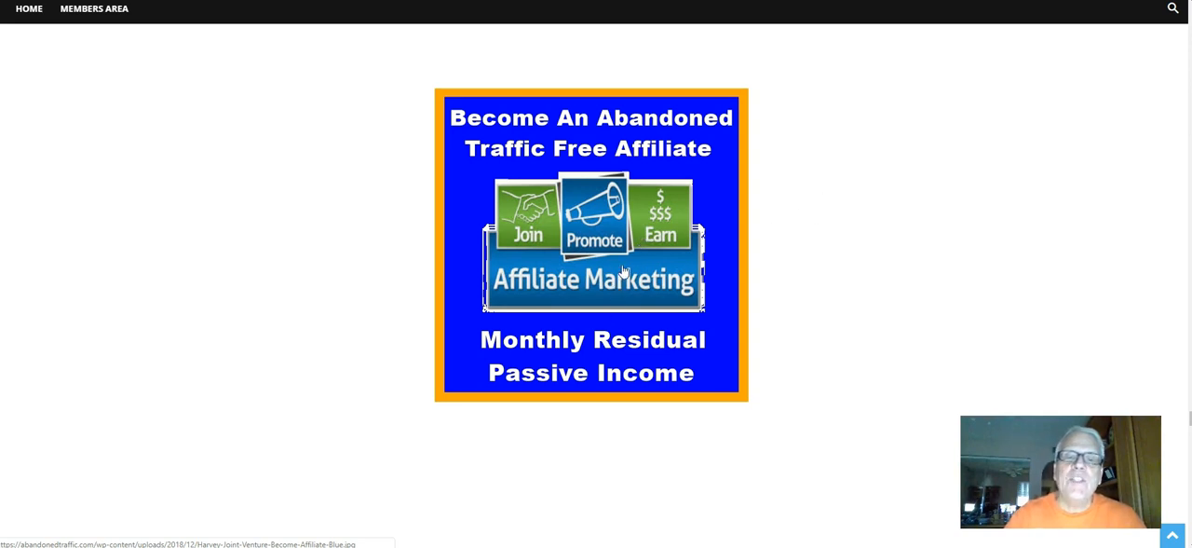
Scroll past the affiliate banner to the passive income instructions and Guaranteed Quality Traffic line
{"action": "scroll", "scroll_direction": "down", "scroll_amount": 3}
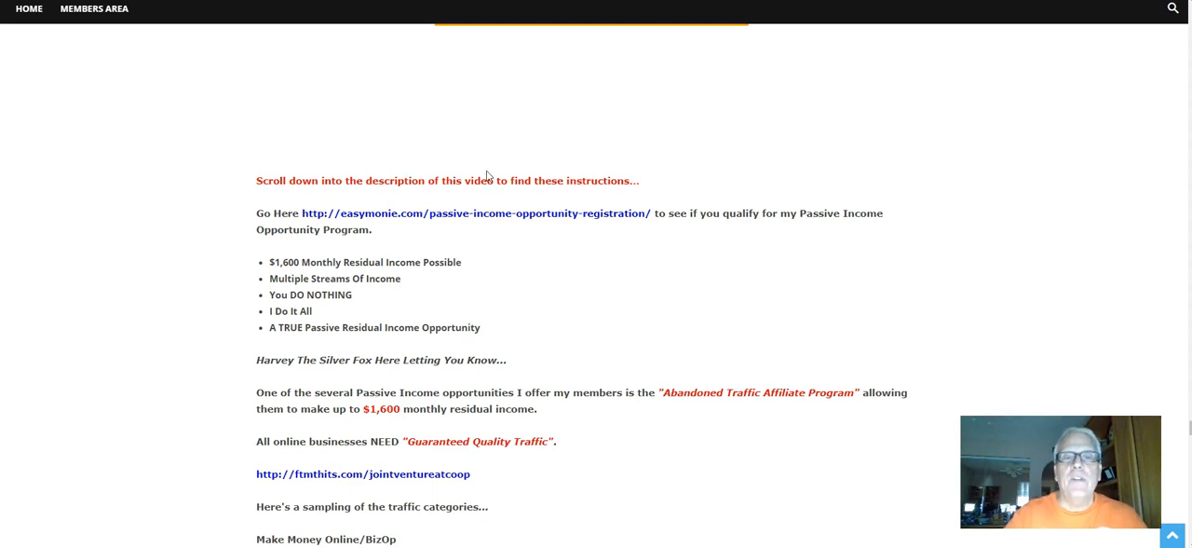
{"action": "mouse_move", "coordinate": [499, 213]}
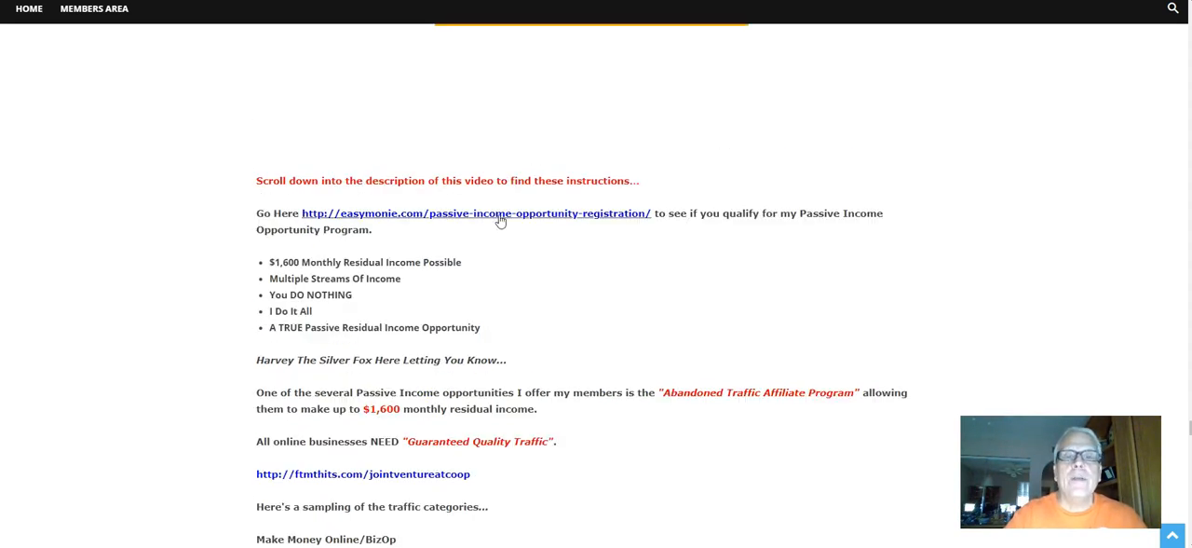
{"action": "mouse_move", "coordinate": [717, 229]}
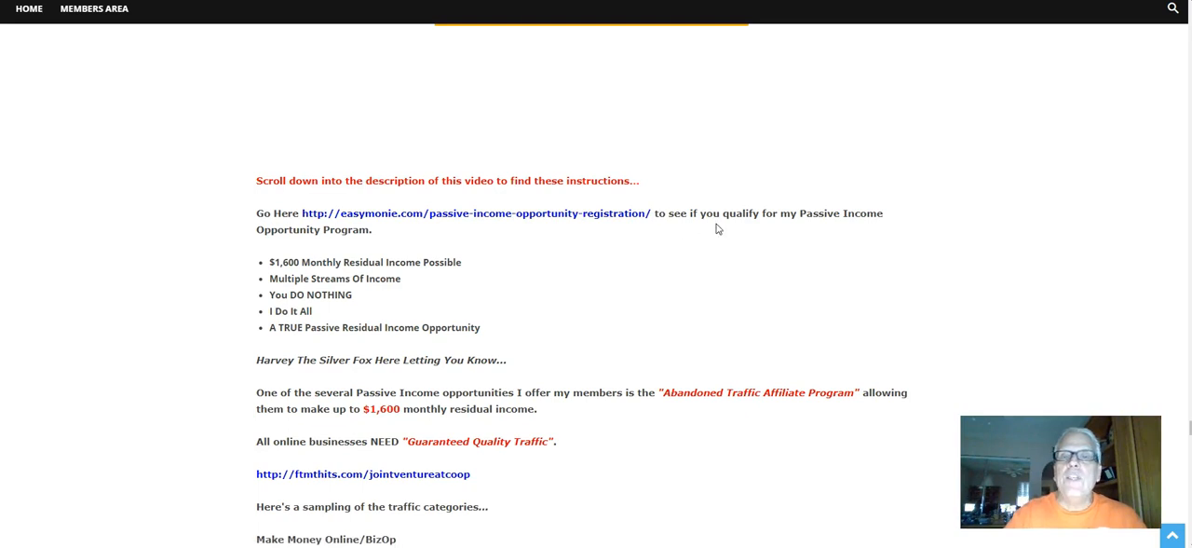
{"action": "mouse_move", "coordinate": [825, 216]}
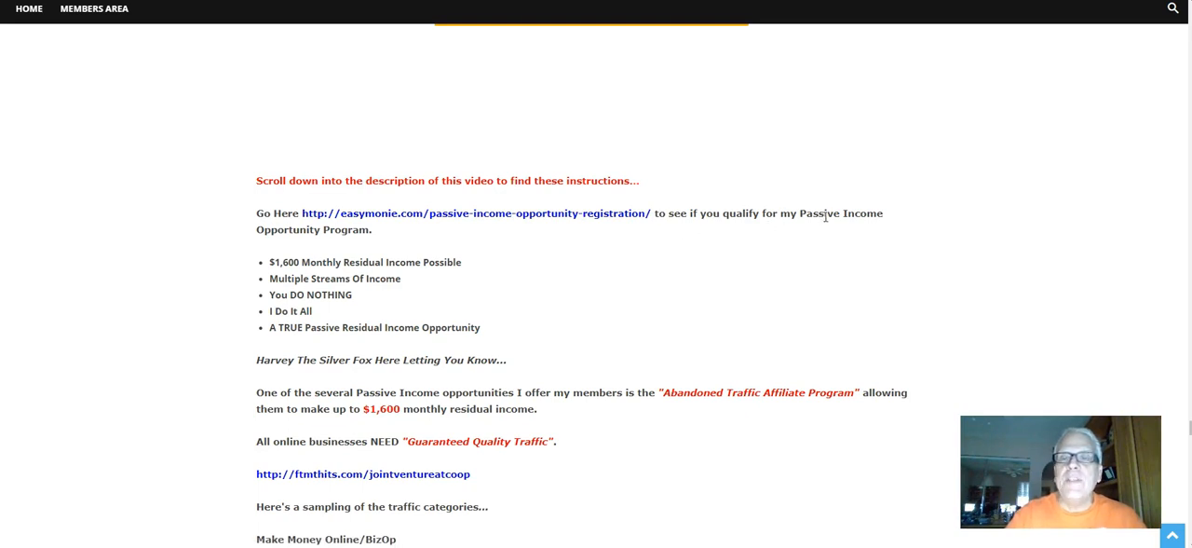
{"action": "scroll", "scroll_direction": "down", "scroll_amount": 3}
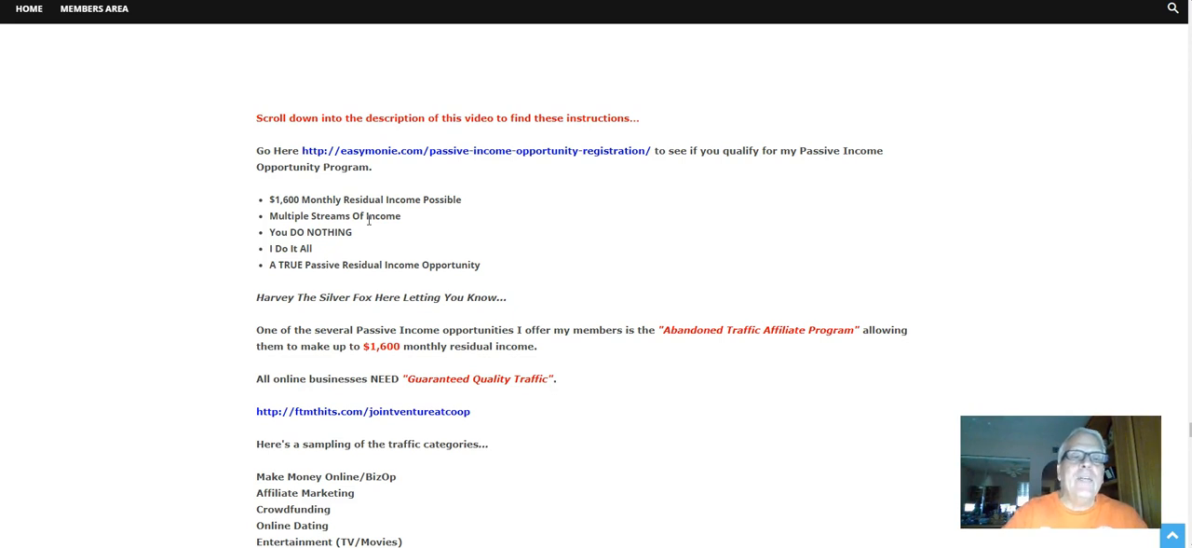
{"action": "mouse_move", "coordinate": [389, 234]}
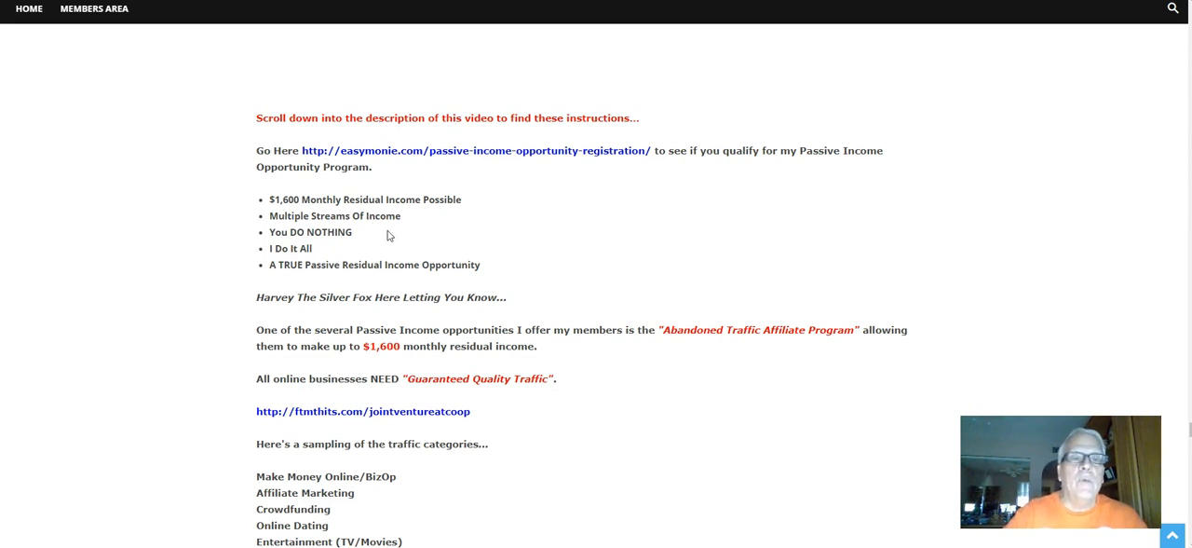
{"action": "mouse_move", "coordinate": [372, 233]}
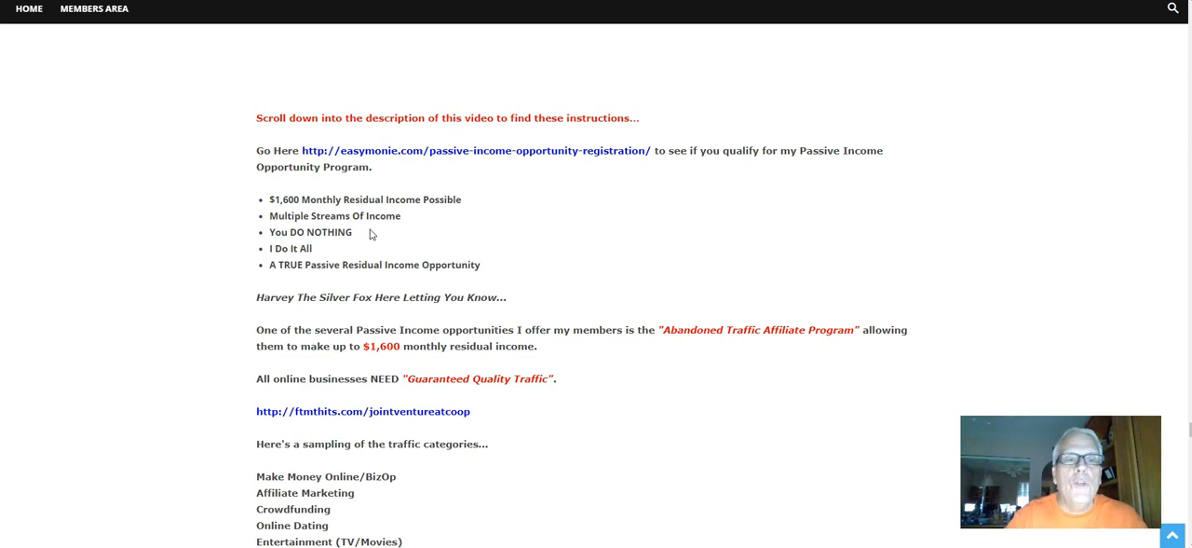
{"action": "scroll", "scroll_direction": "down", "scroll_amount": 3}
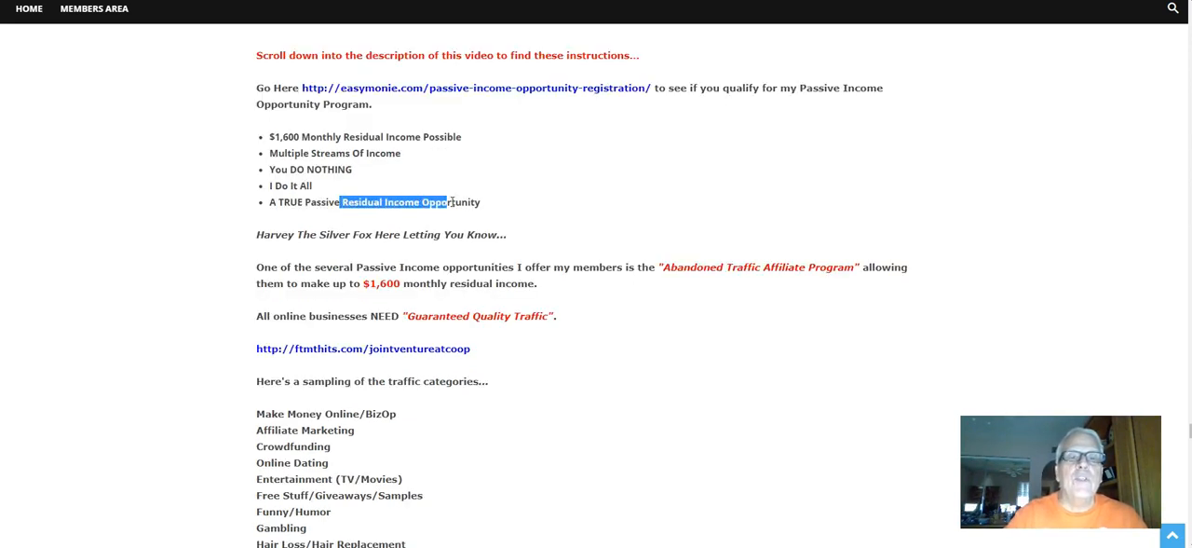
{"action": "scroll", "scroll_direction": "down", "scroll_amount": 3}
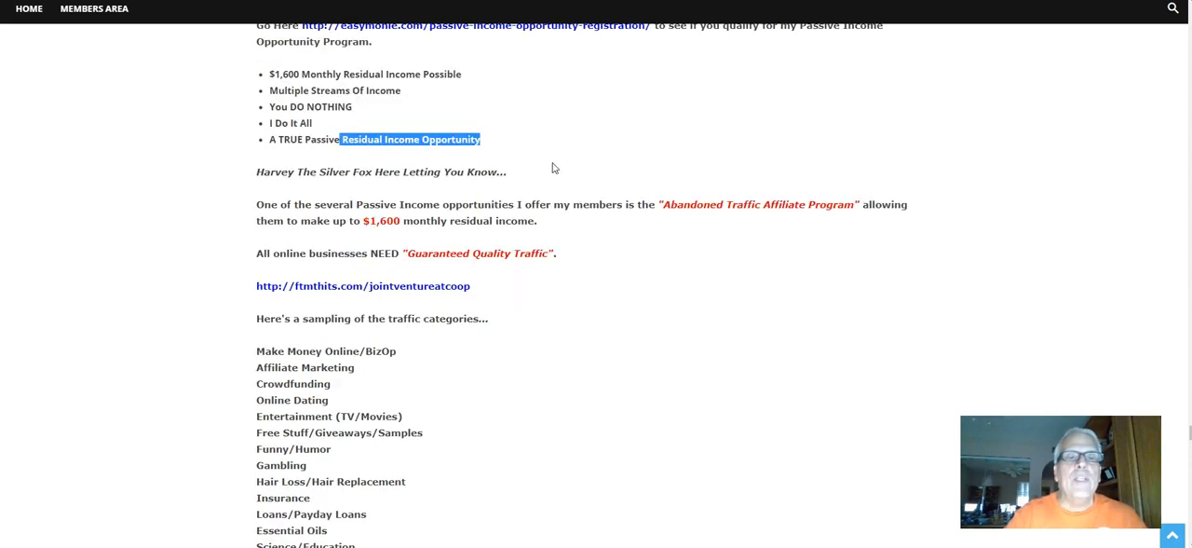
{"action": "mouse_move", "coordinate": [362, 209]}
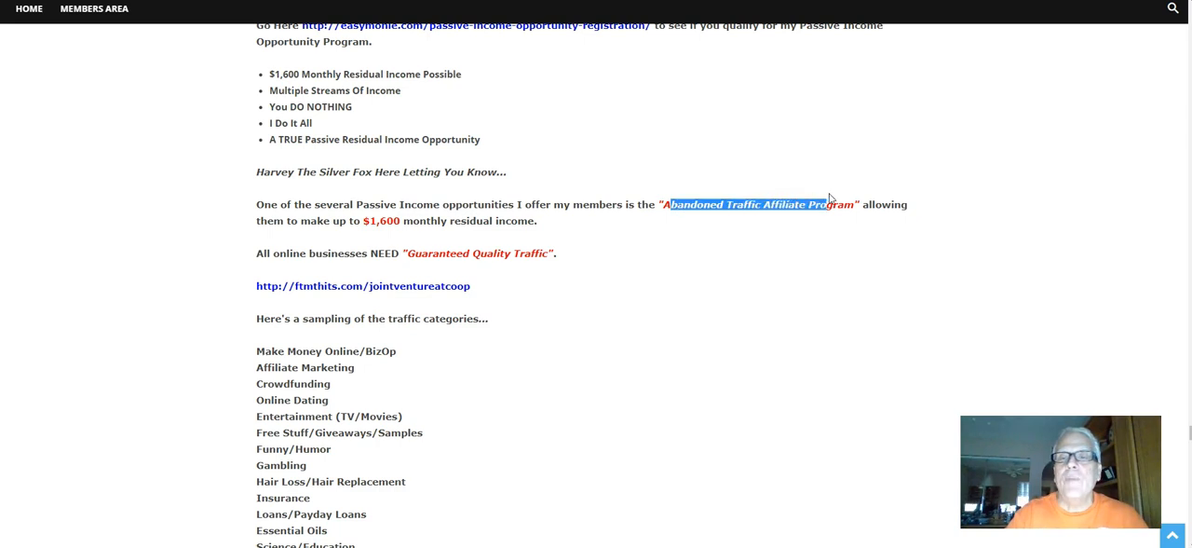
{"action": "mouse_move", "coordinate": [525, 167]}
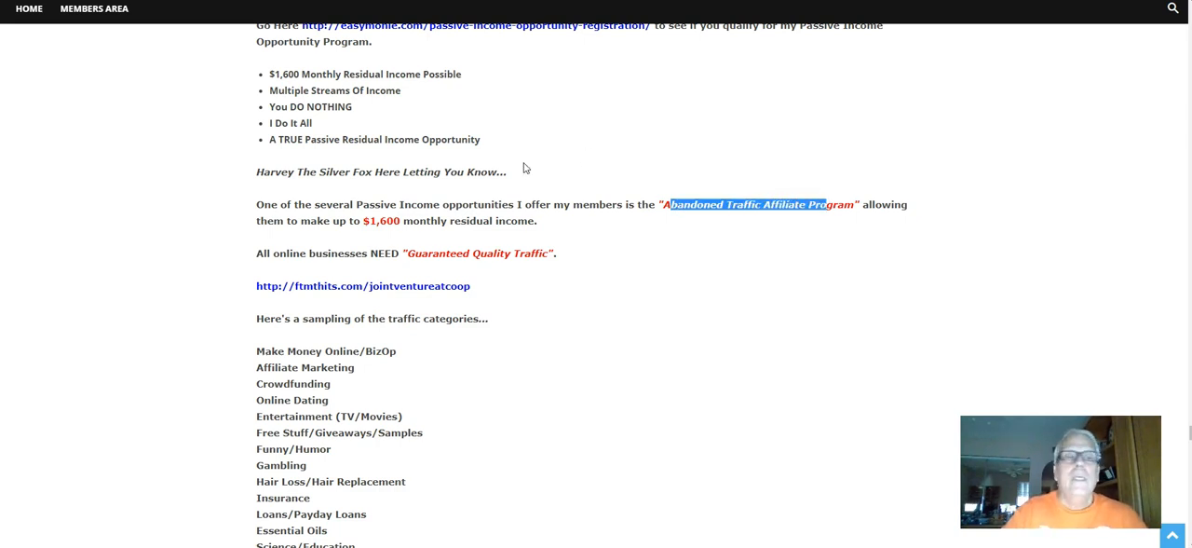
{"action": "mouse_move", "coordinate": [507, 171]}
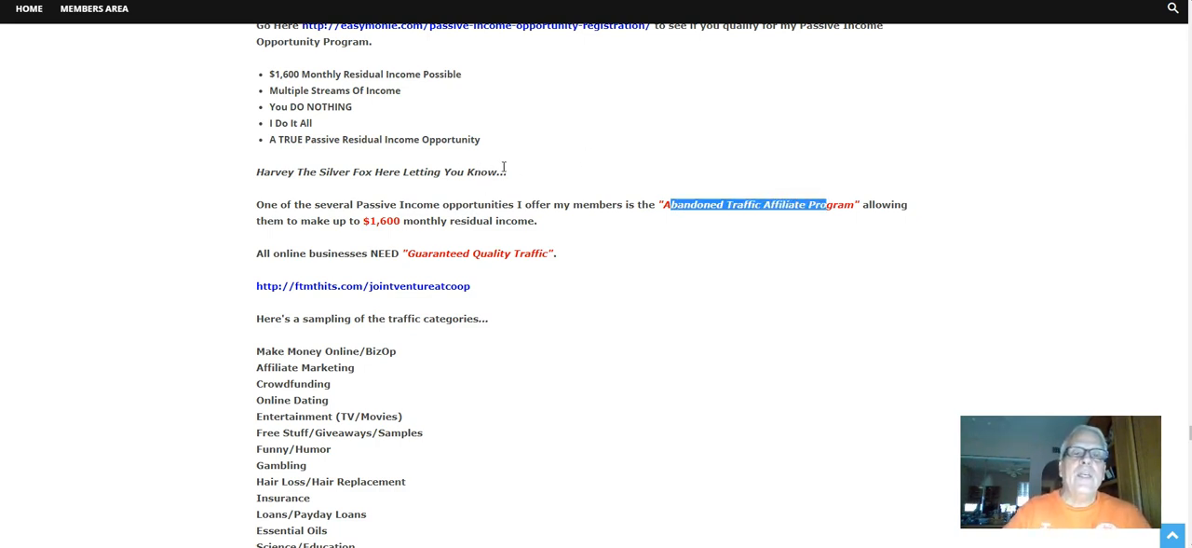
{"action": "scroll", "scroll_direction": "down", "scroll_amount": 3}
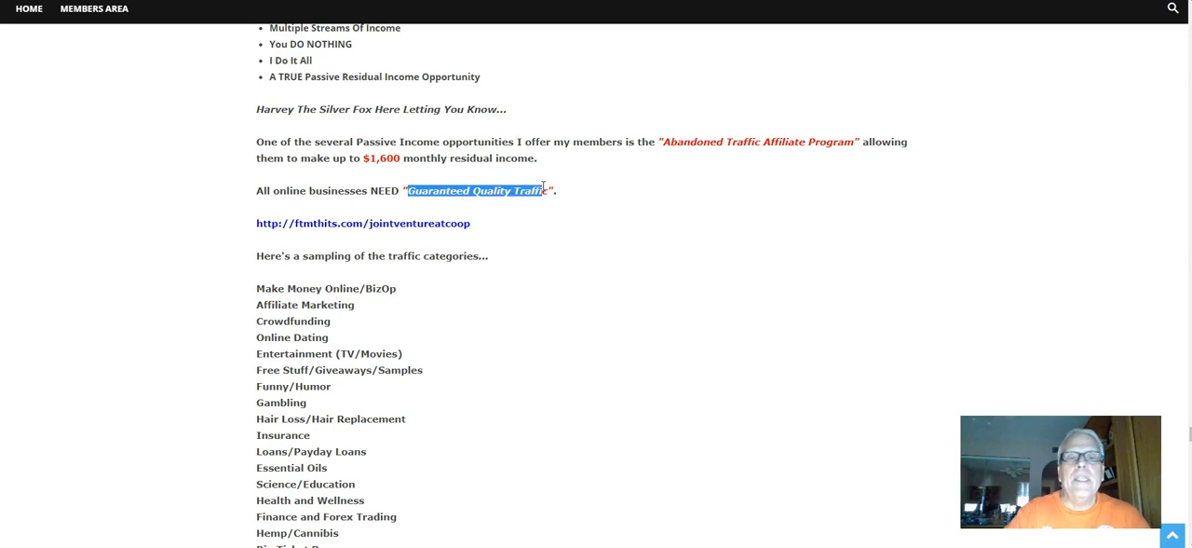
Scroll through the traffic category list ending at Weddings to the rotator link paragraph
{"action": "scroll", "scroll_direction": "down", "scroll_amount": 3}
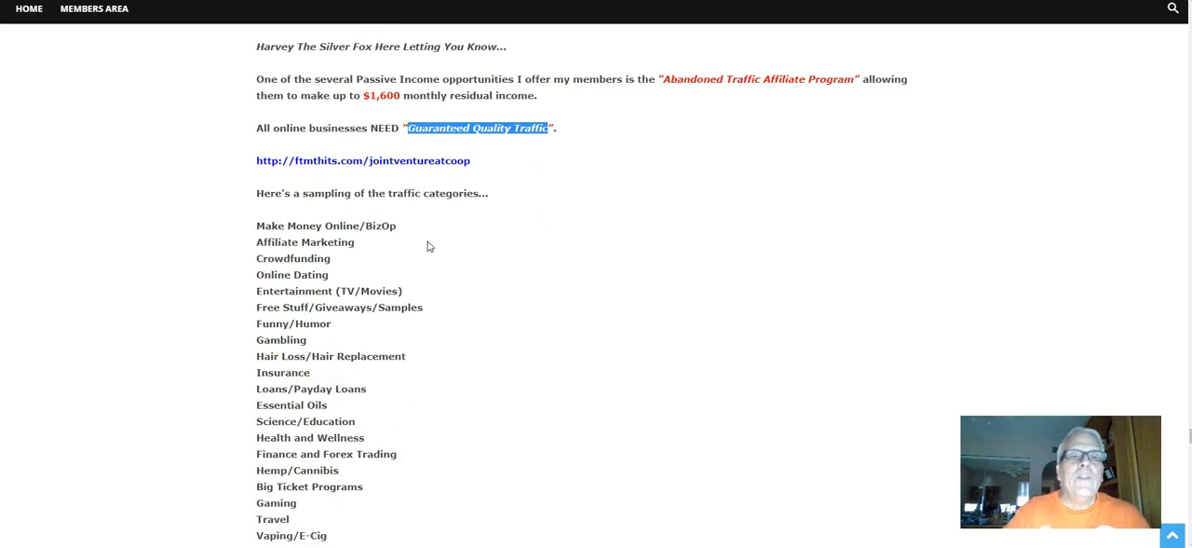
{"action": "mouse_move", "coordinate": [492, 183]}
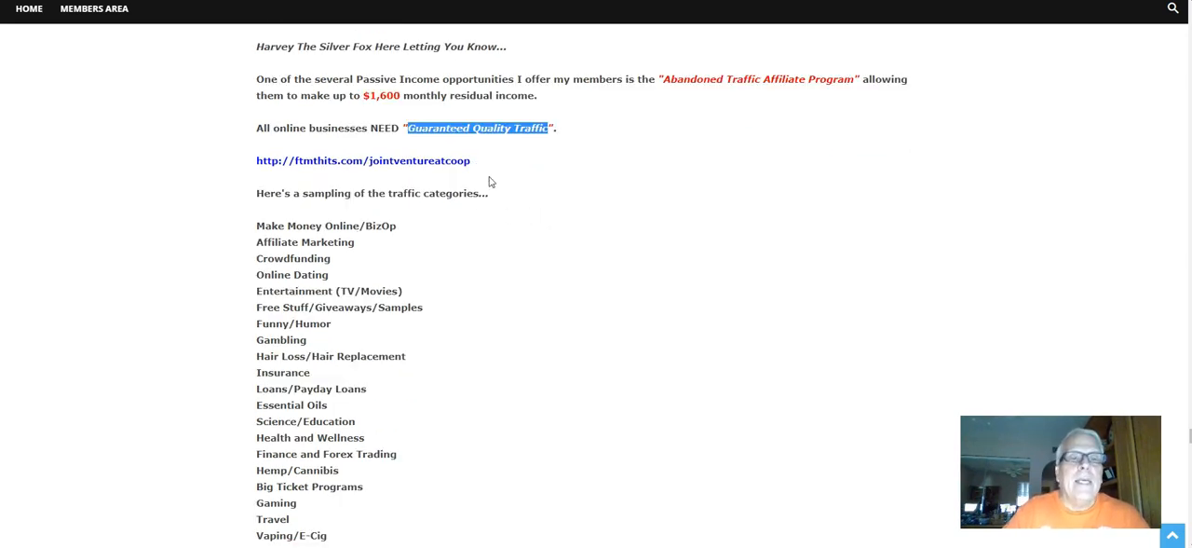
{"action": "scroll", "scroll_direction": "down", "scroll_amount": 3}
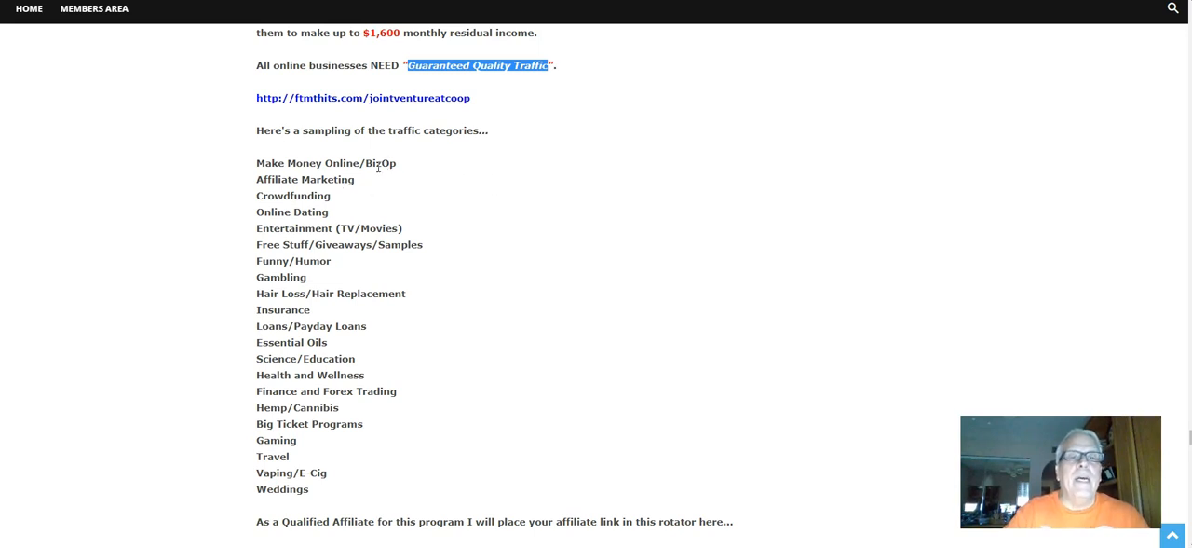
{"action": "mouse_move", "coordinate": [257, 188]}
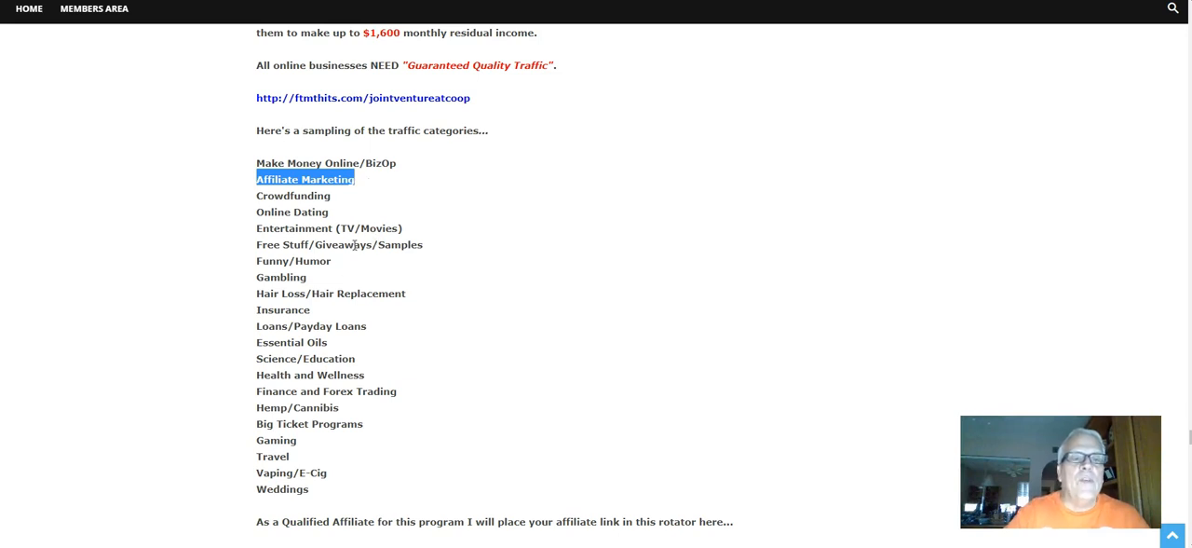
{"action": "scroll", "scroll_direction": "down", "scroll_amount": 3}
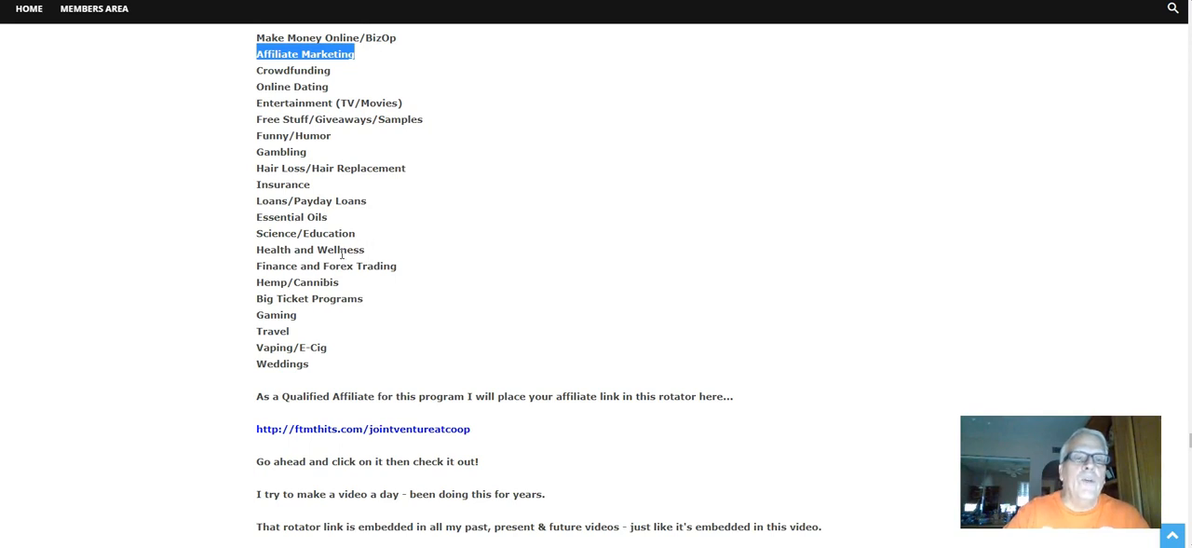
{"action": "mouse_move", "coordinate": [322, 295]}
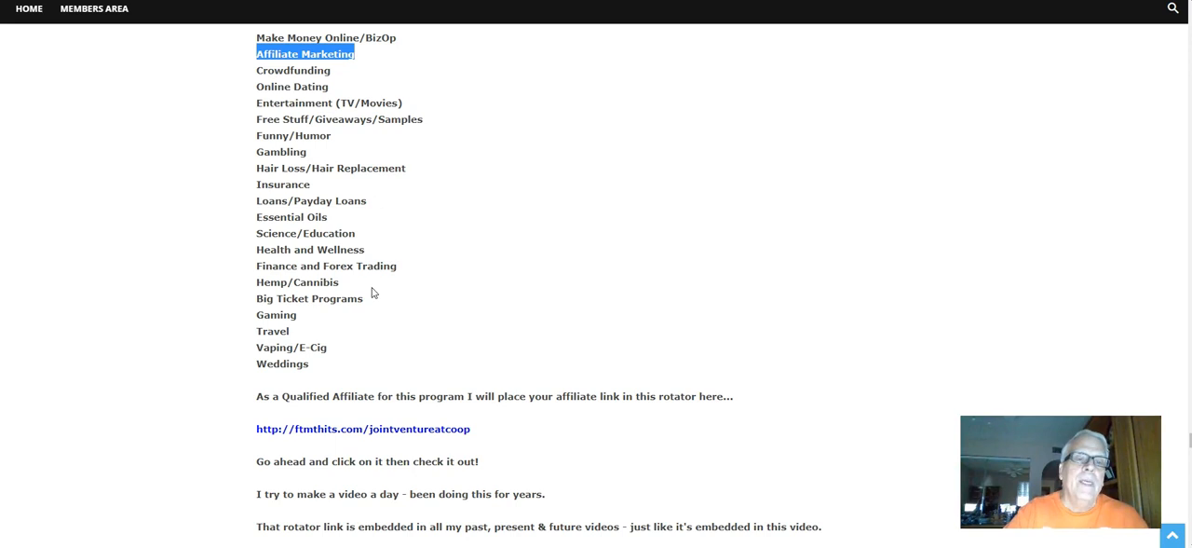
{"action": "mouse_move", "coordinate": [367, 309]}
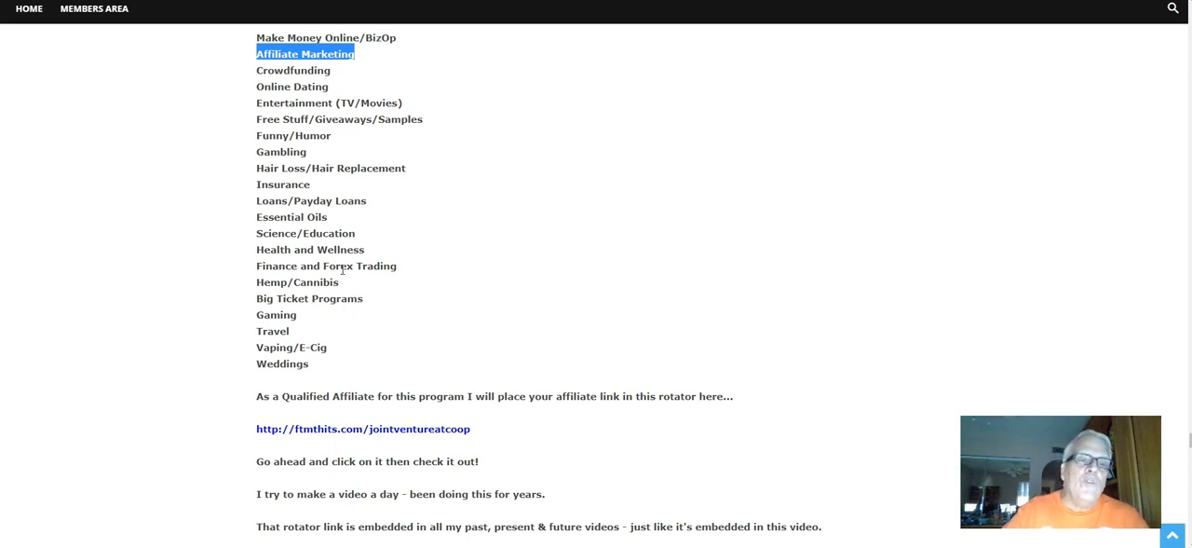
Read the rotator link paragraph, highlighting the affiliate link sentence and the embedded phrase
{"action": "scroll", "scroll_direction": "down", "scroll_amount": 3}
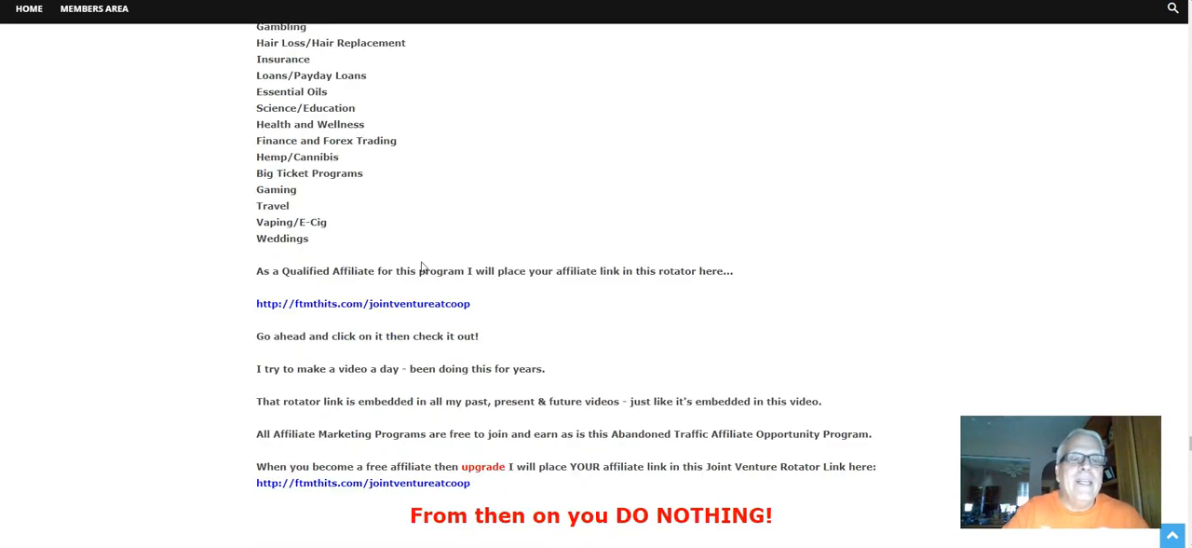
{"action": "mouse_move", "coordinate": [436, 247]}
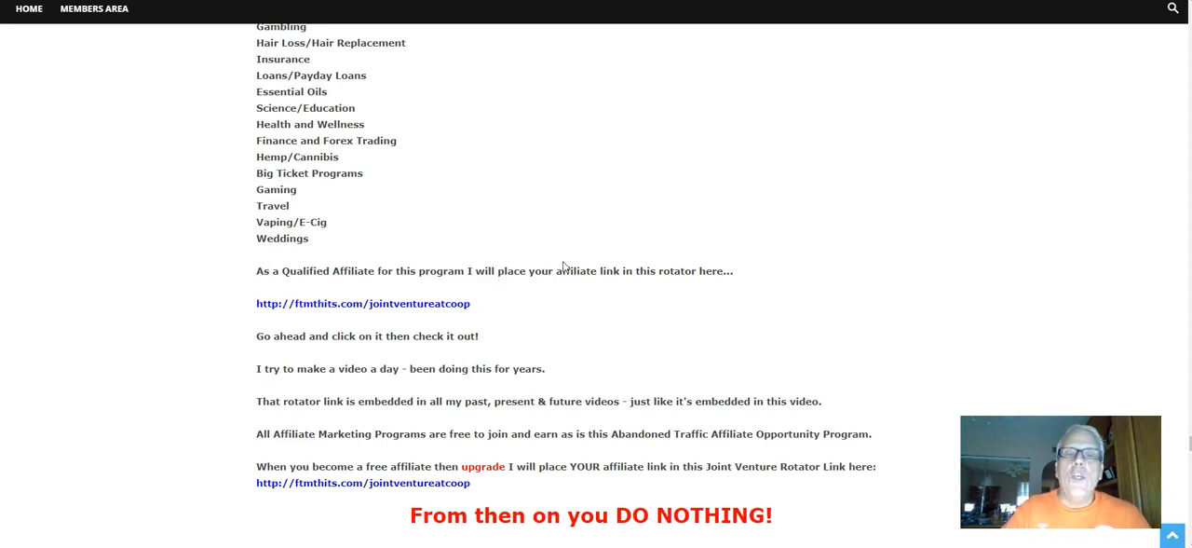
{"action": "left_click_drag", "start_coordinate": [562, 270], "coordinate": [693, 270]}
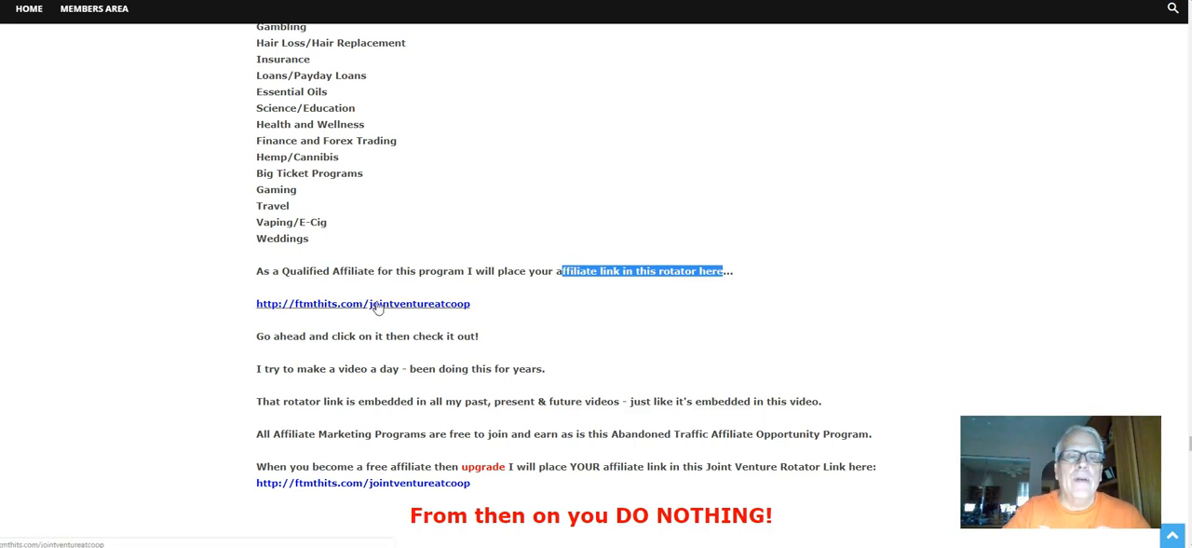
{"action": "scroll", "scroll_direction": "down", "scroll_amount": 3}
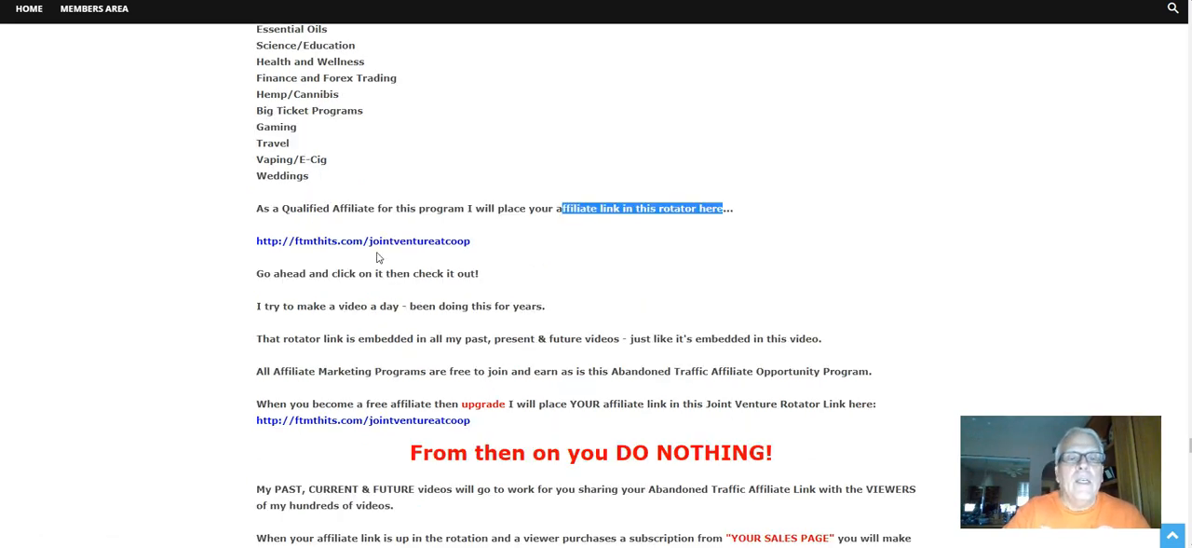
{"action": "mouse_move", "coordinate": [440, 272]}
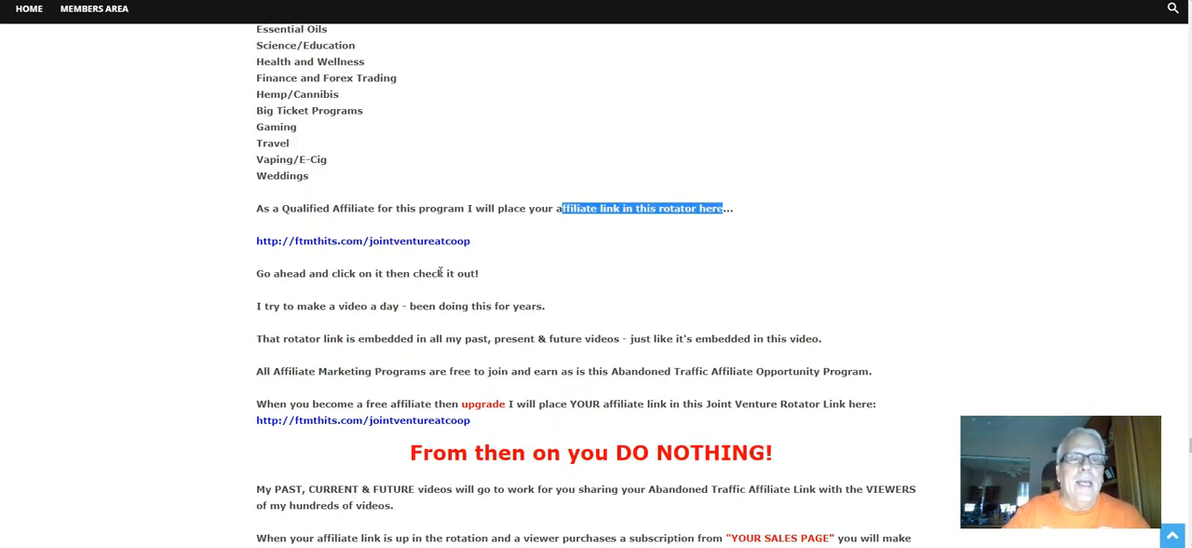
{"action": "scroll", "scroll_direction": "down", "scroll_amount": 3}
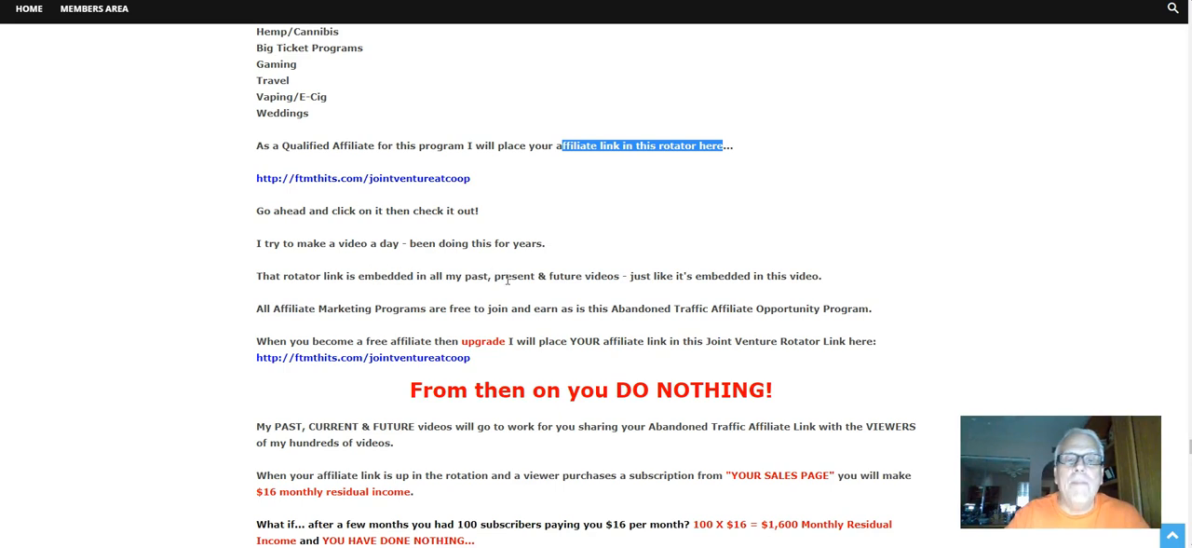
{"action": "double_click", "coordinate": [640, 276]}
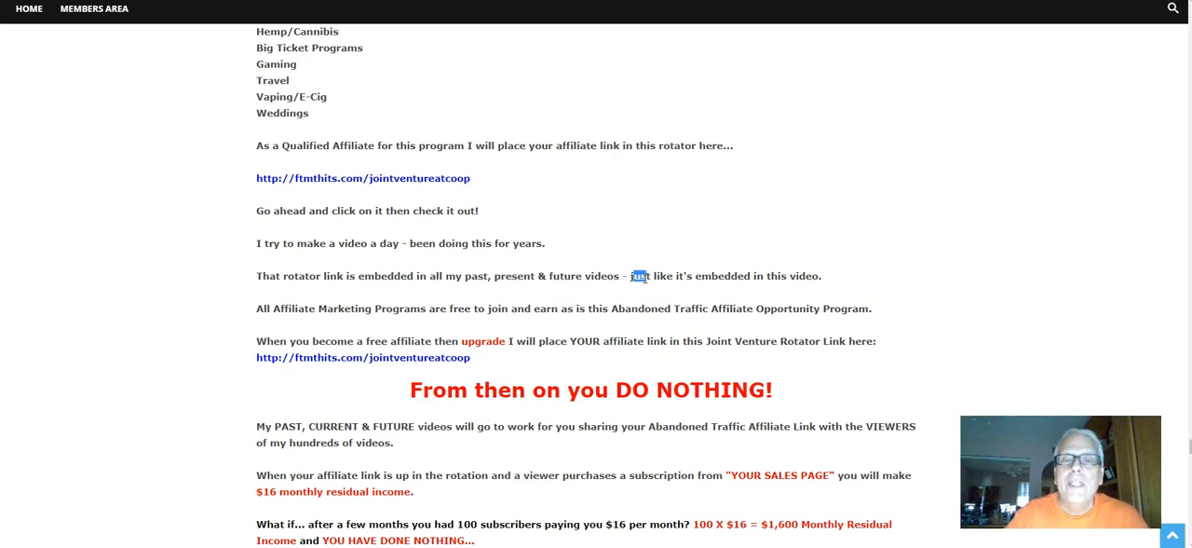
{"action": "left_click_drag", "start_coordinate": [631, 276], "coordinate": [824, 275]}
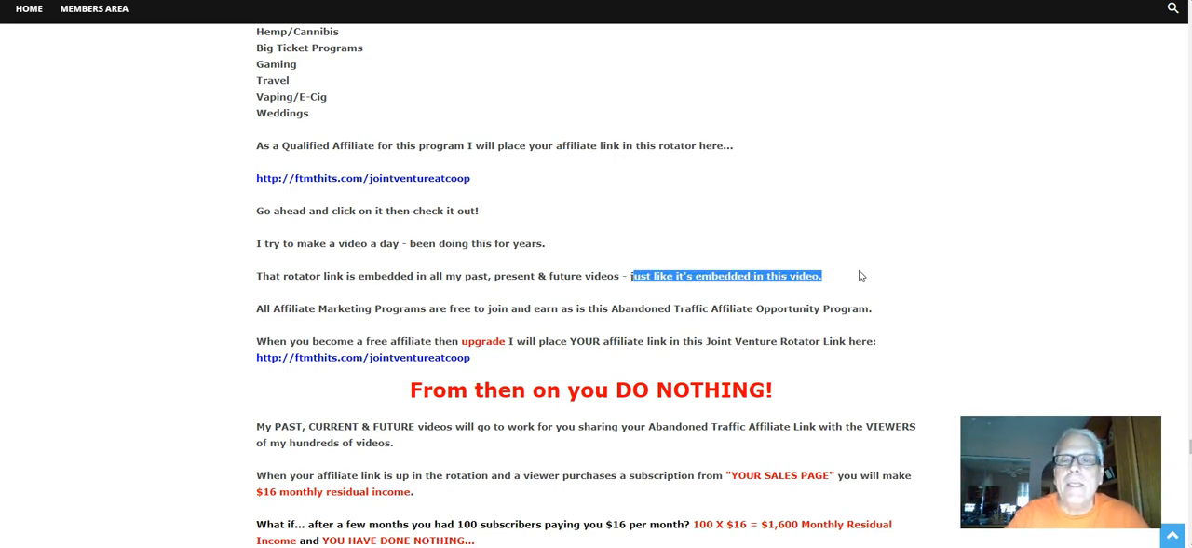
Highlight Abandoned Traffic Affiliate Opportunity Program and reach the DO NOTHING section
{"action": "scroll", "scroll_direction": "down", "scroll_amount": 3}
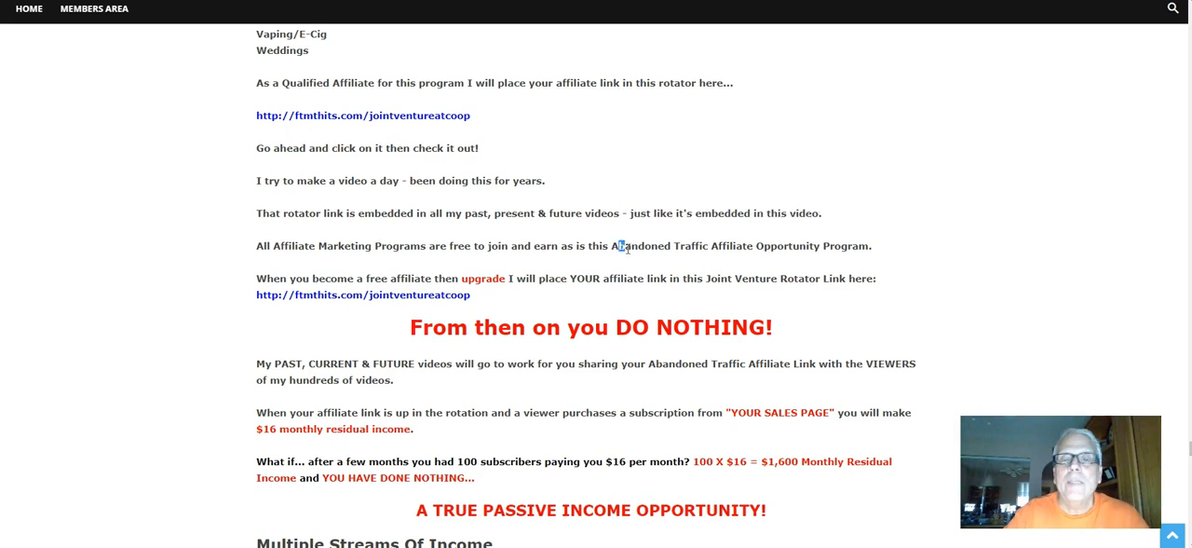
{"action": "left_click_drag", "start_coordinate": [619, 246], "coordinate": [838, 245]}
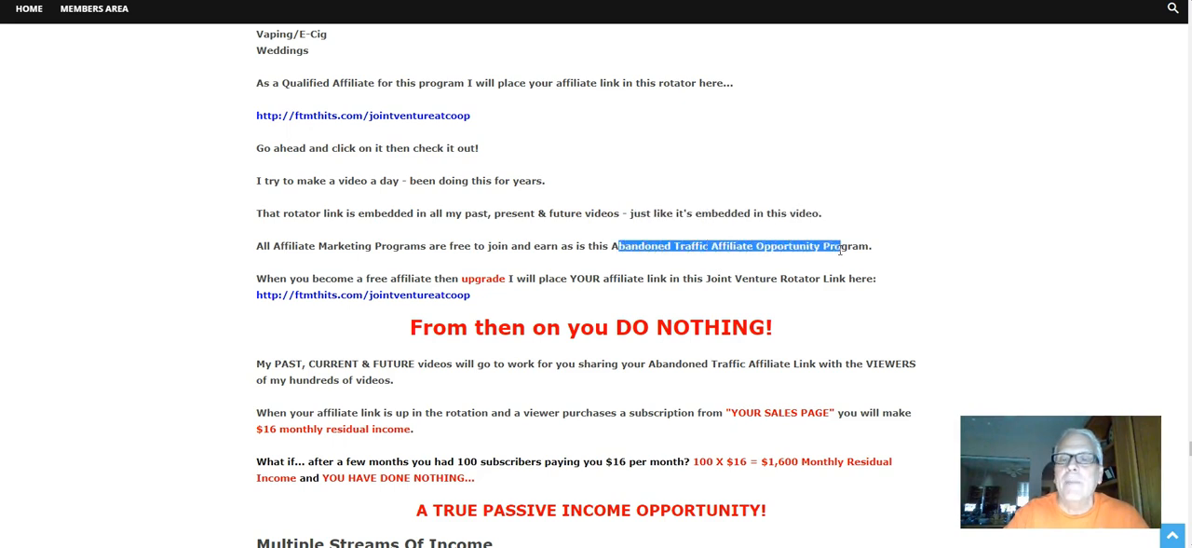
{"action": "scroll", "scroll_direction": "down", "scroll_amount": 3}
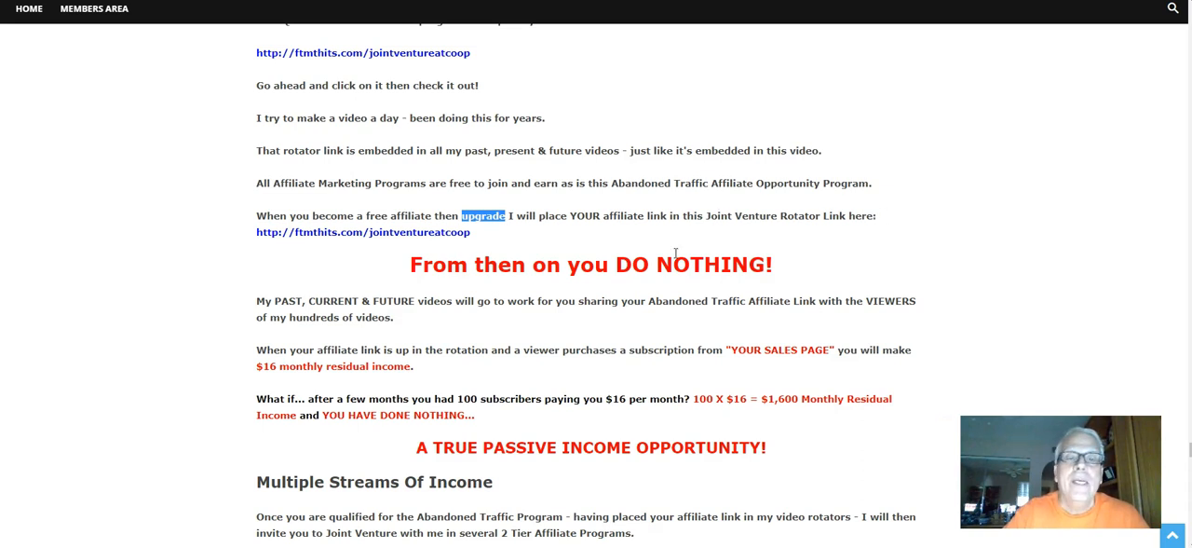
Read Multiple Streams Of Income, highlighting the A TRUE PASSIVE INCOME OPPORTUNITY! heading
{"action": "scroll", "scroll_direction": "down", "scroll_amount": 3}
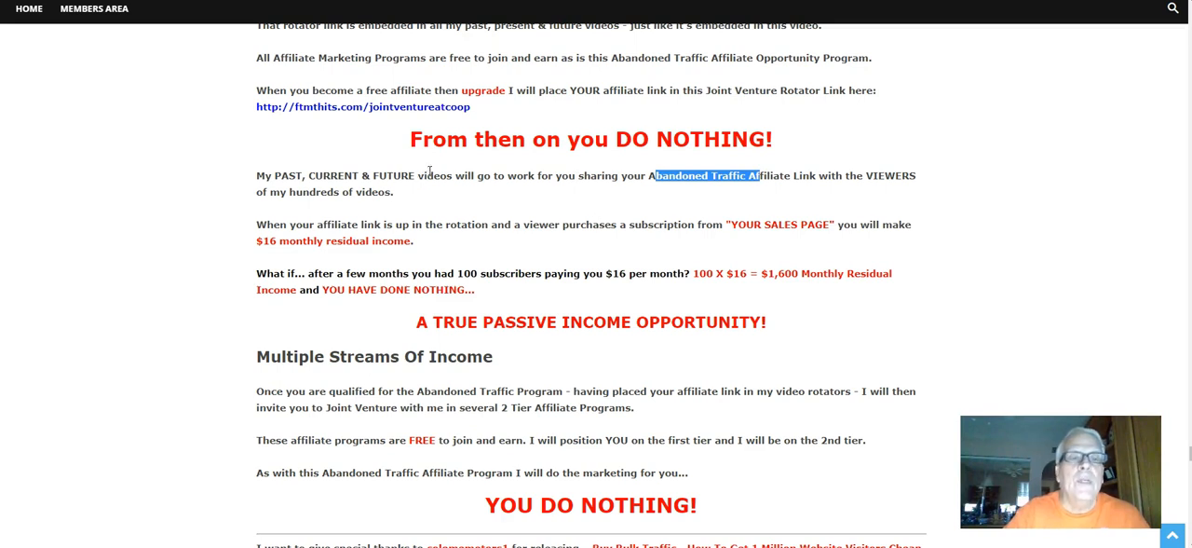
{"action": "scroll", "scroll_direction": "down", "scroll_amount": 3}
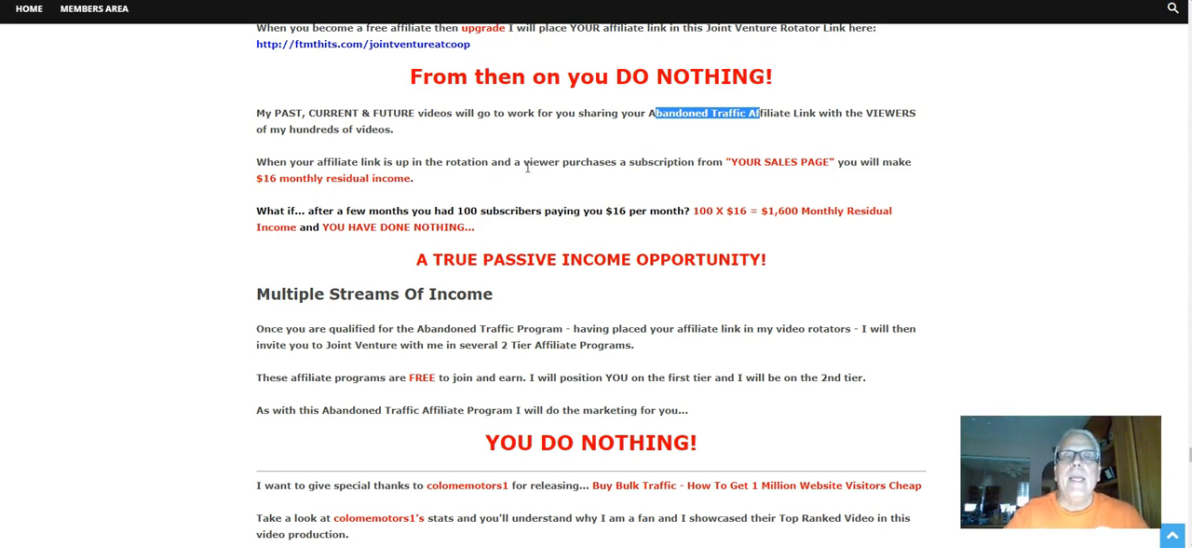
{"action": "mouse_move", "coordinate": [704, 149]}
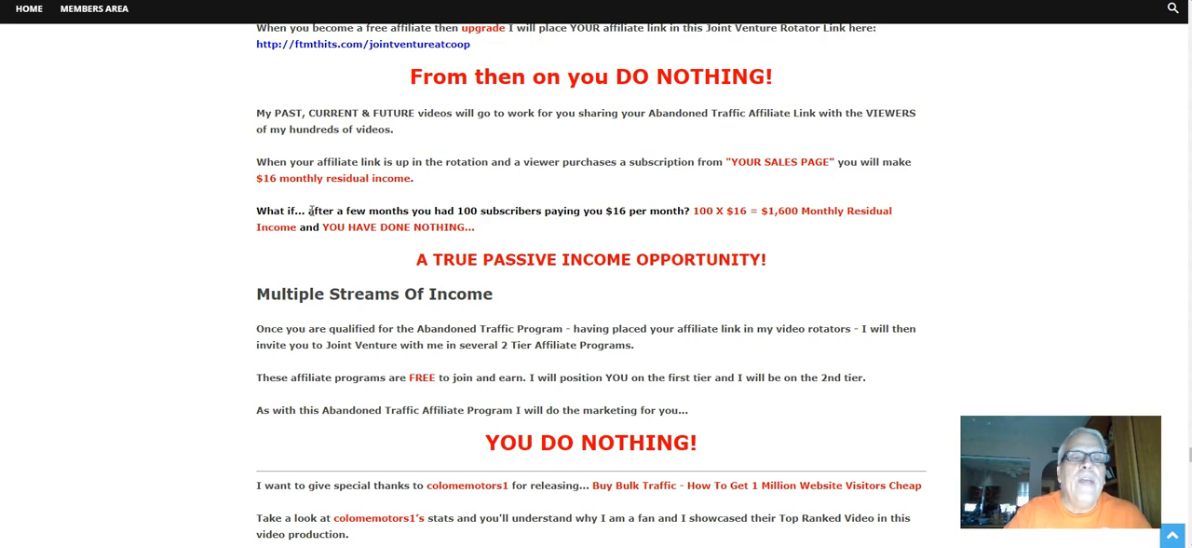
{"action": "left_click_drag", "start_coordinate": [310, 210], "coordinate": [540, 210]}
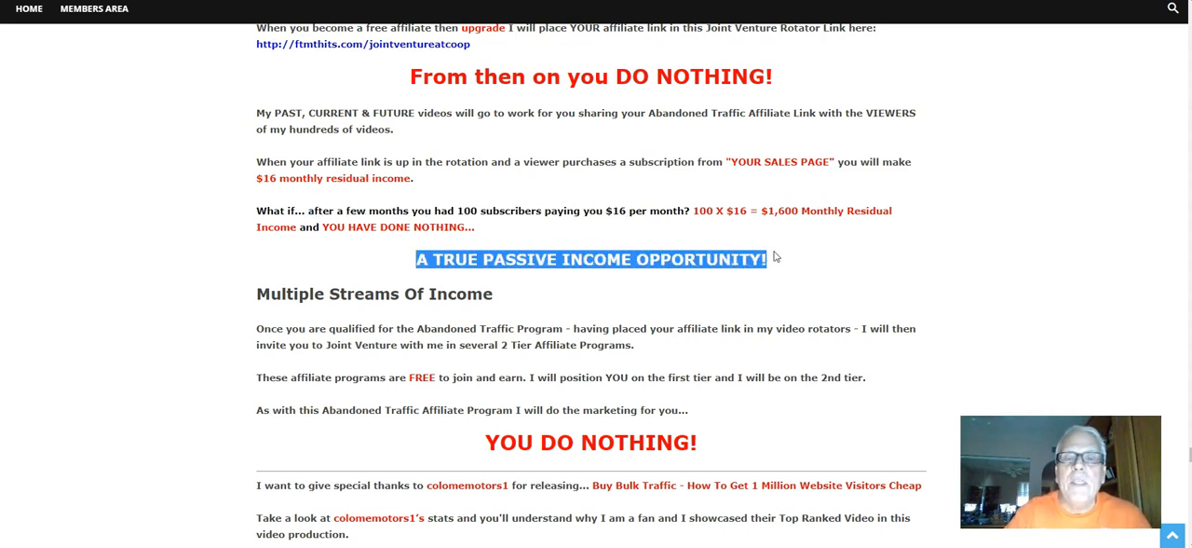
Highlight that the programs are FREE to join and reach colomemotors1's video stats
{"action": "scroll", "scroll_direction": "down", "scroll_amount": 3}
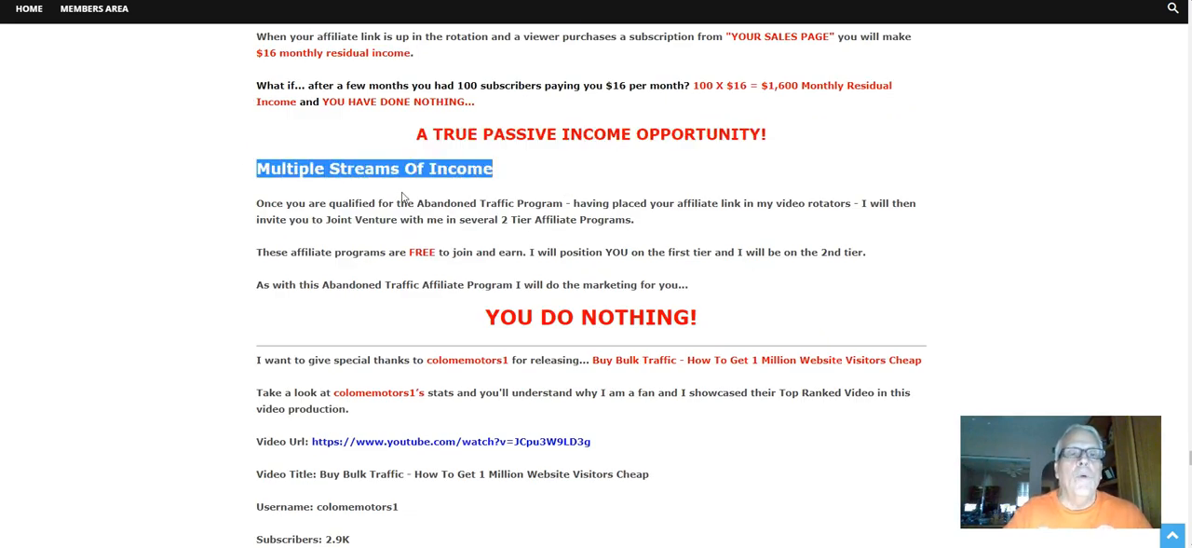
{"action": "mouse_move", "coordinate": [600, 181]}
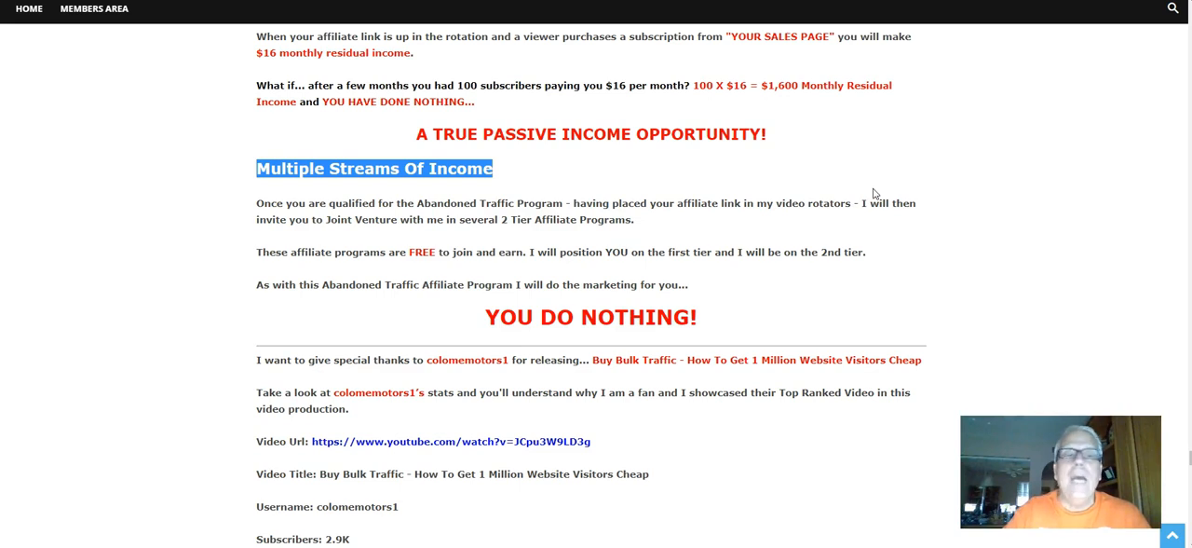
{"action": "mouse_move", "coordinate": [328, 221]}
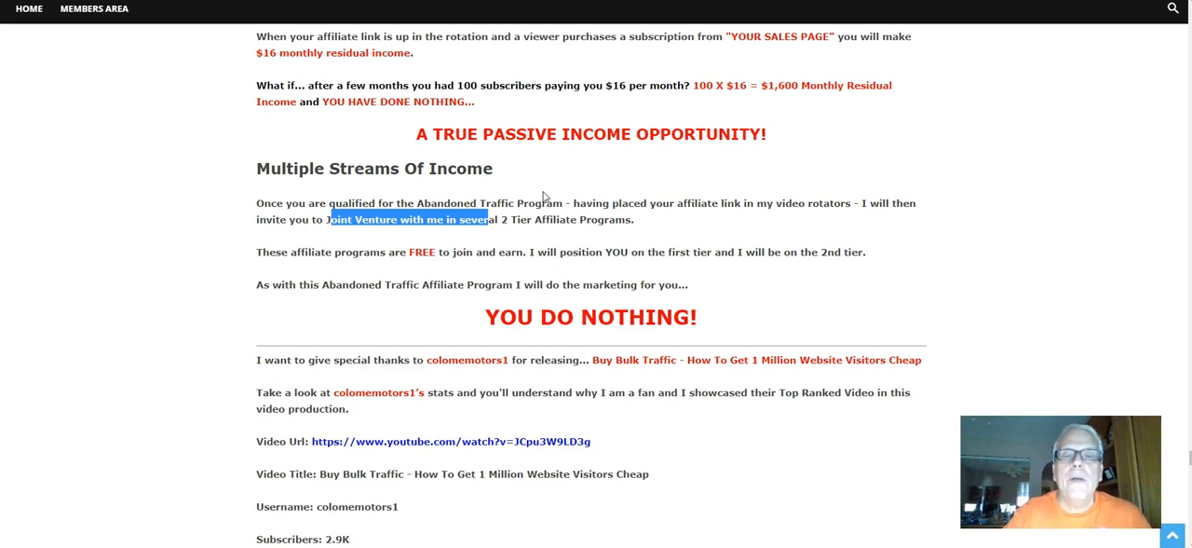
{"action": "mouse_move", "coordinate": [563, 179]}
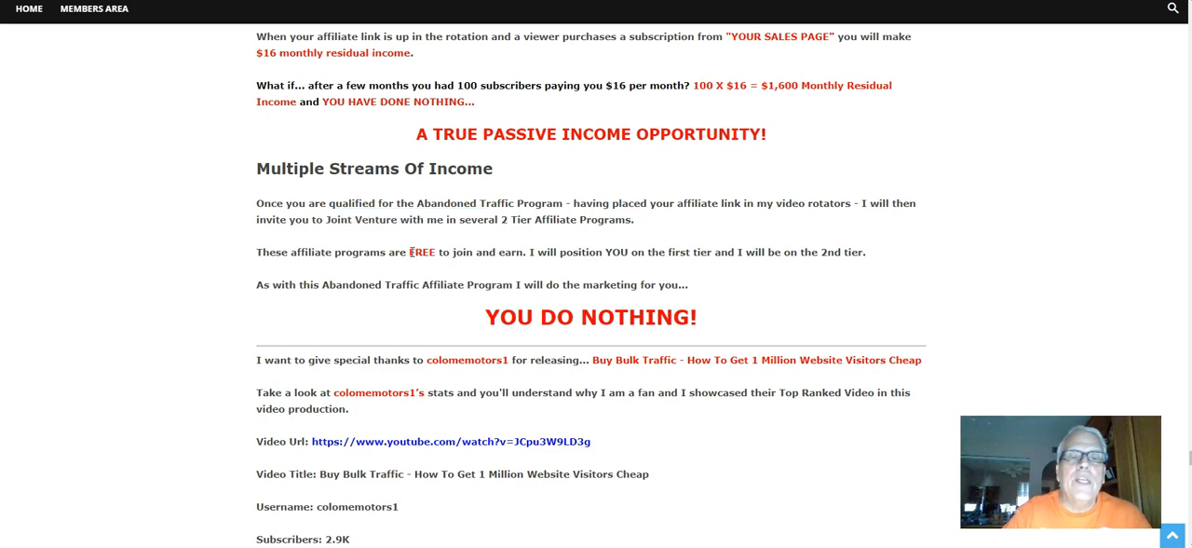
{"action": "left_click_drag", "start_coordinate": [408, 251], "coordinate": [500, 252]}
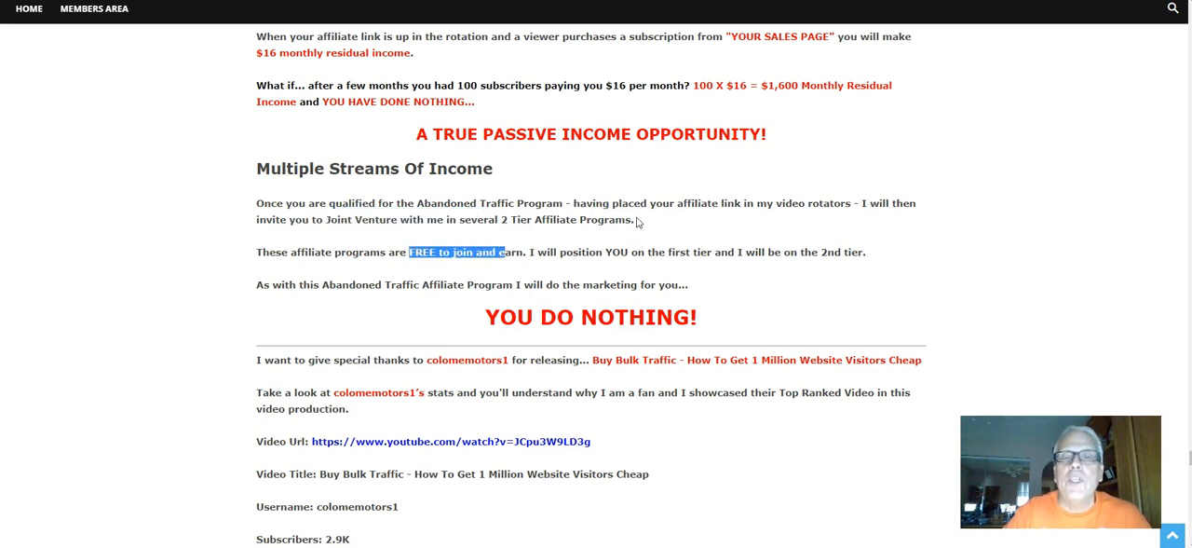
{"action": "mouse_move", "coordinate": [727, 250]}
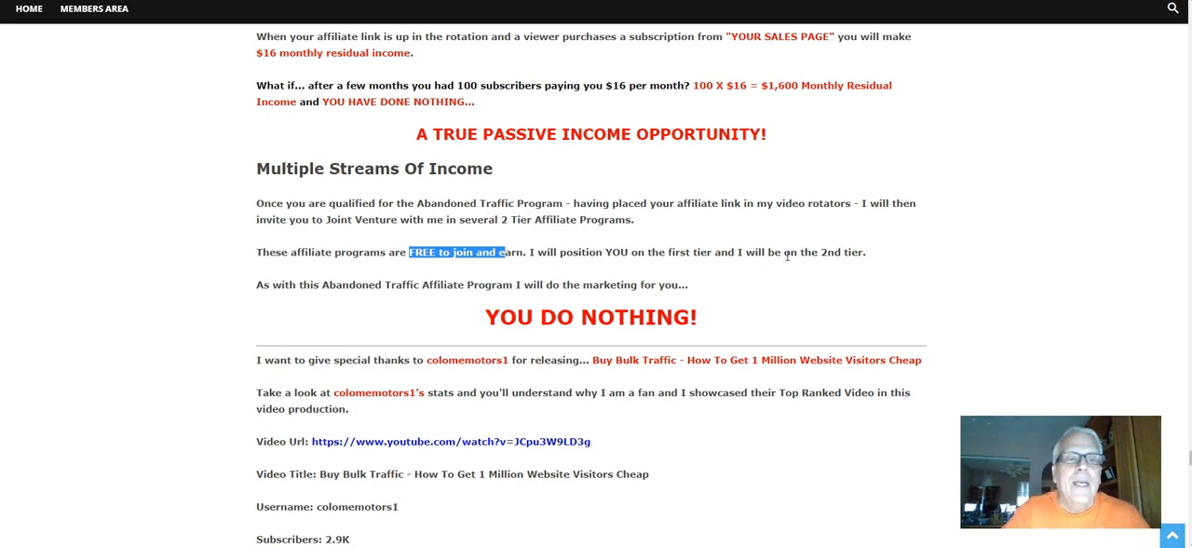
{"action": "scroll", "scroll_direction": "down", "scroll_amount": 3}
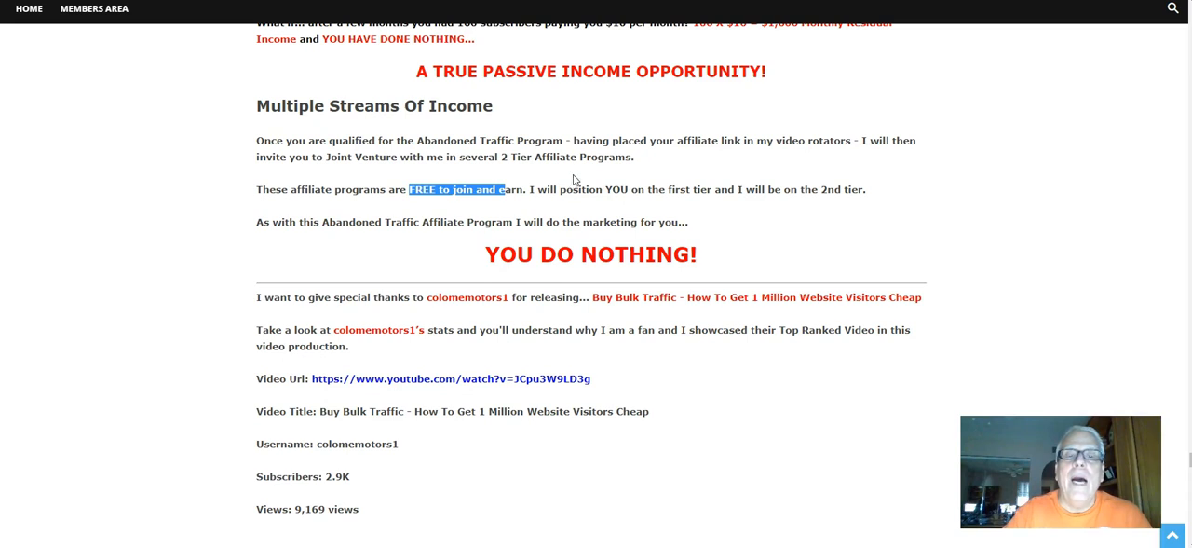
{"action": "mouse_move", "coordinate": [569, 242]}
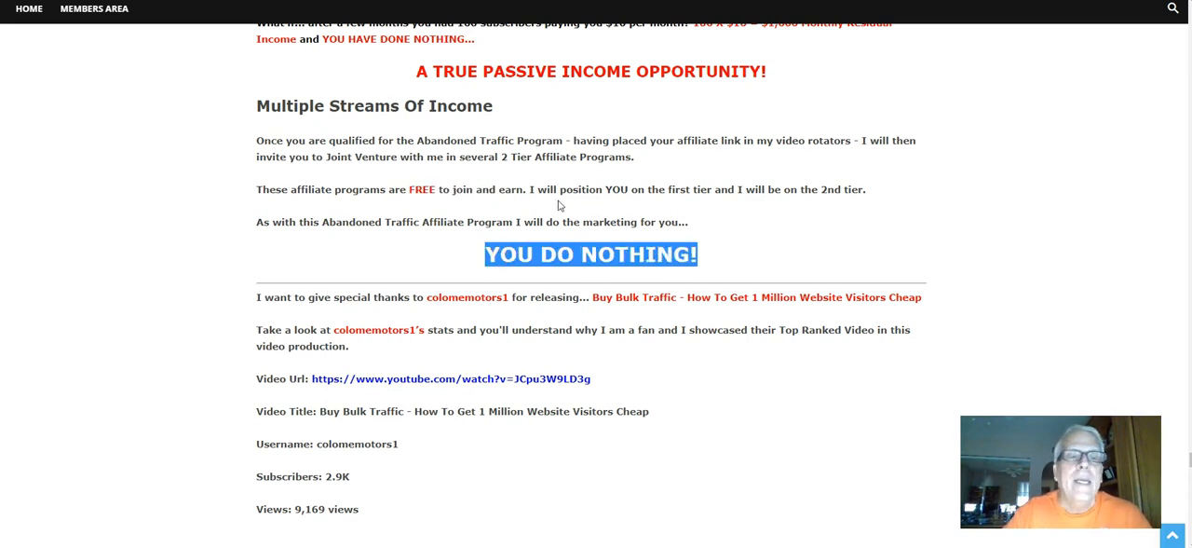
{"action": "mouse_move", "coordinate": [473, 157]}
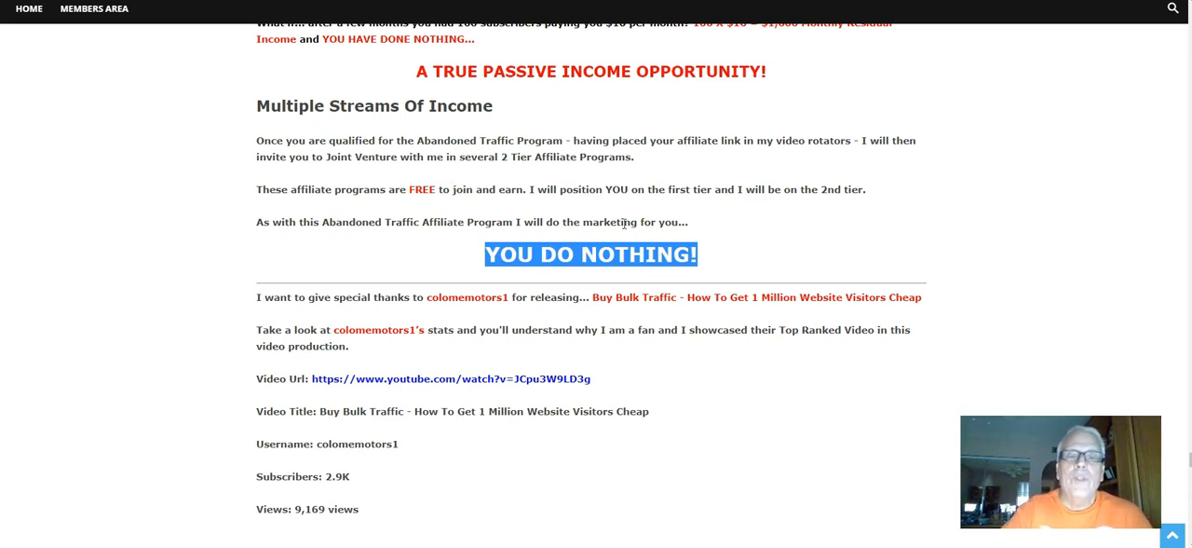
Reach the Video Url line and open the Buy Bulk Traffic video on YouTube
{"action": "scroll", "scroll_direction": "down", "scroll_amount": 3}
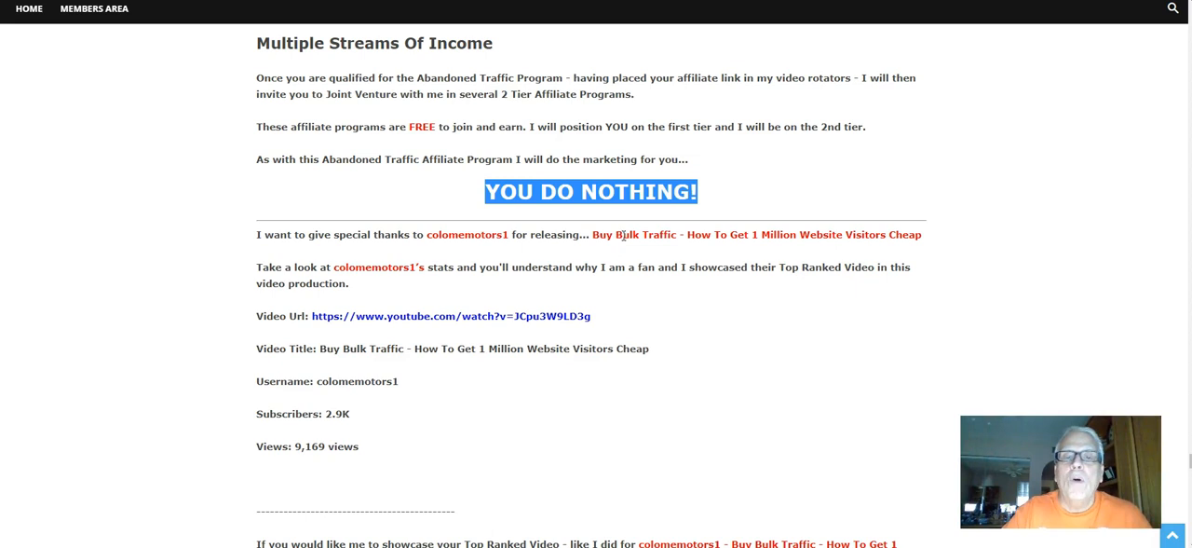
{"action": "mouse_move", "coordinate": [690, 254]}
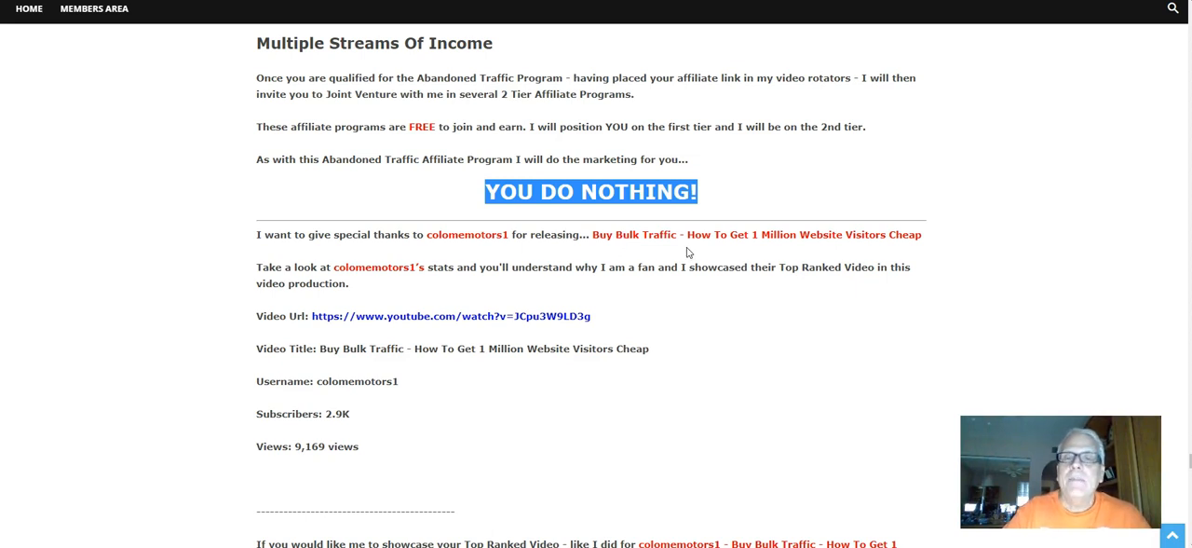
{"action": "mouse_move", "coordinate": [857, 251]}
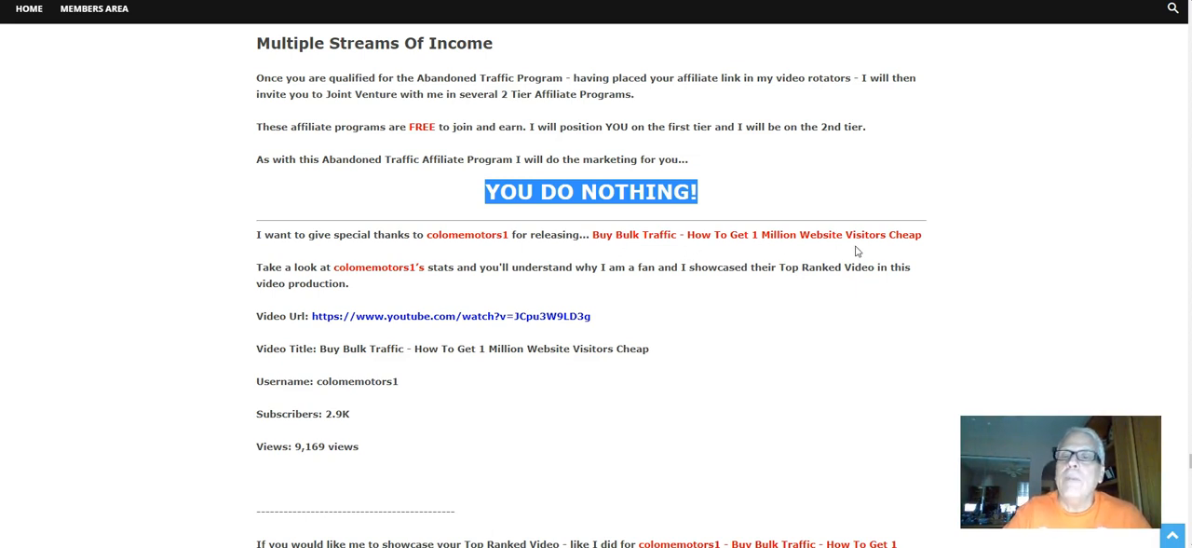
{"action": "mouse_move", "coordinate": [793, 253]}
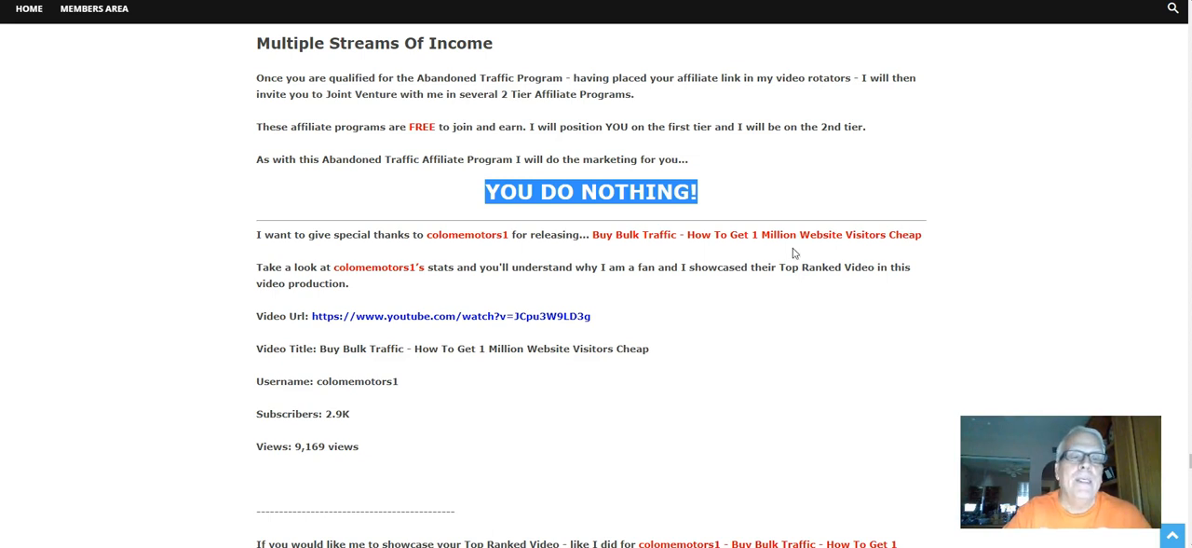
{"action": "scroll", "scroll_direction": "down", "scroll_amount": 3}
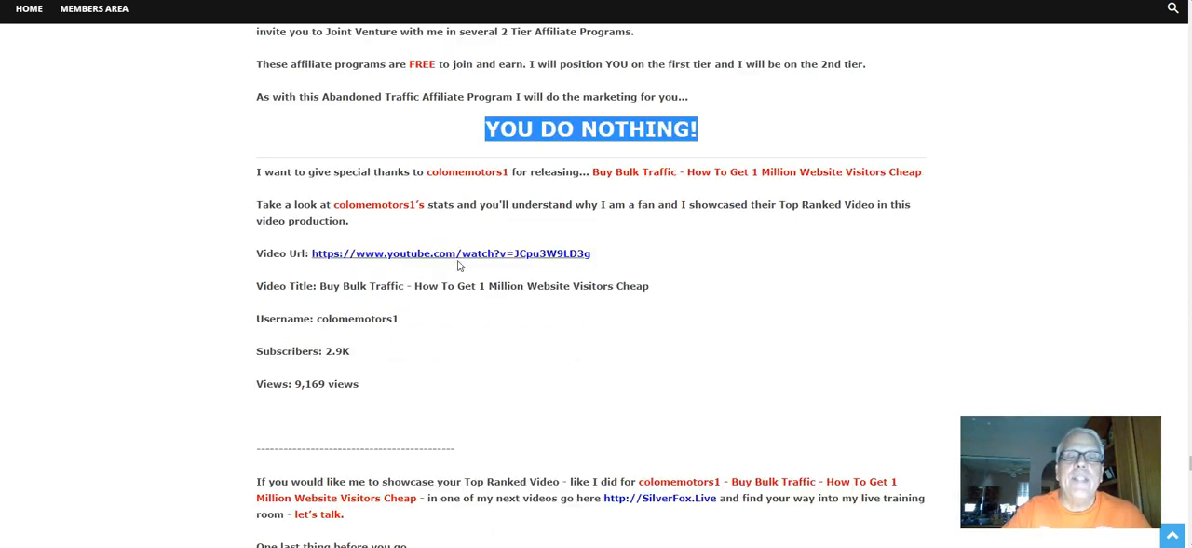
{"action": "mouse_move", "coordinate": [704, 221]}
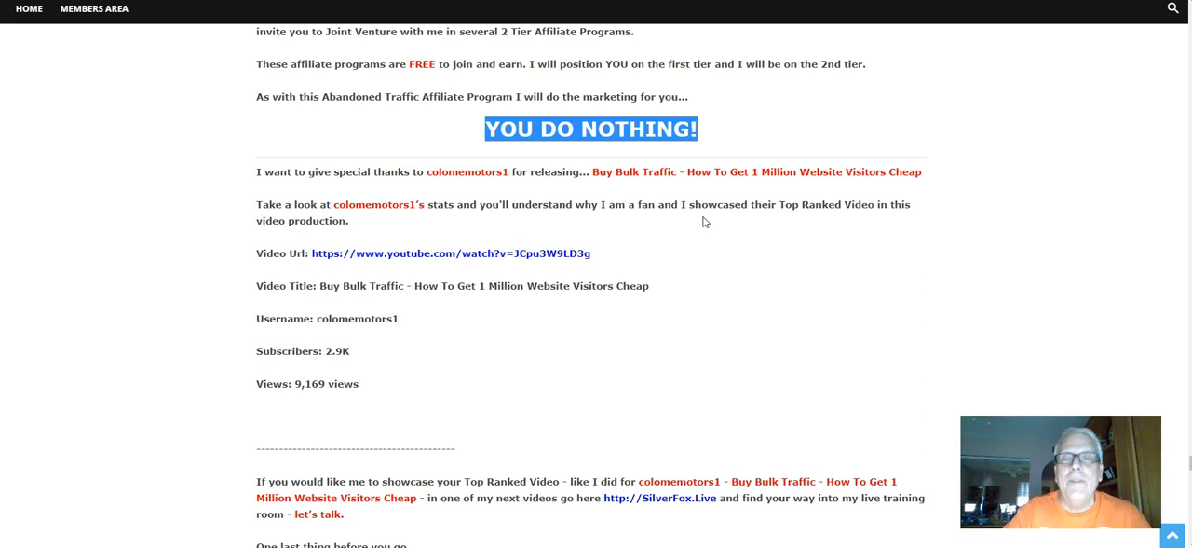
{"action": "mouse_move", "coordinate": [767, 205]}
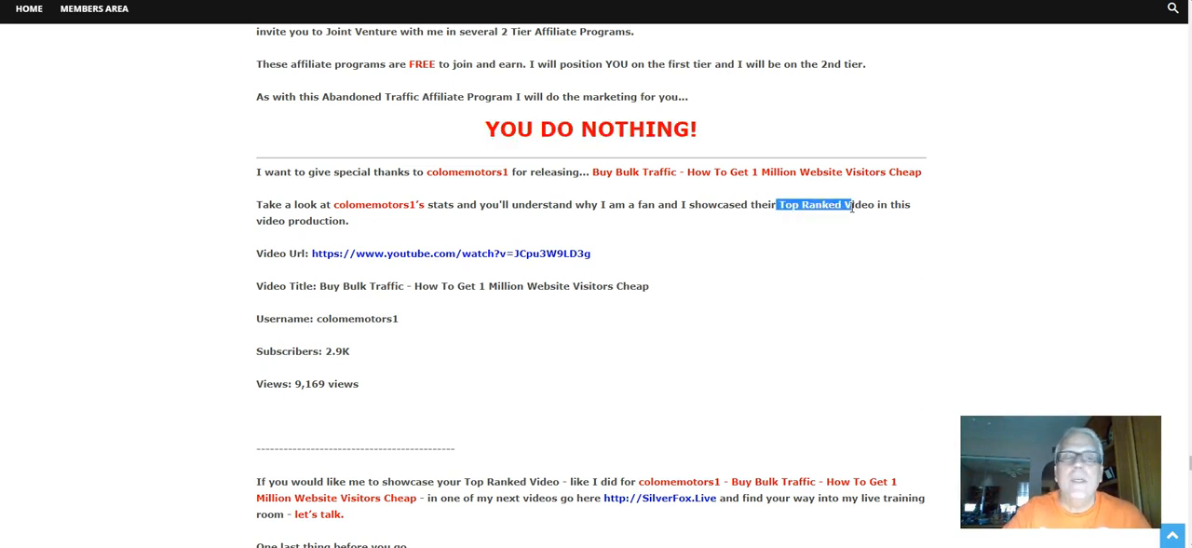
{"action": "scroll", "scroll_direction": "down", "scroll_amount": 3}
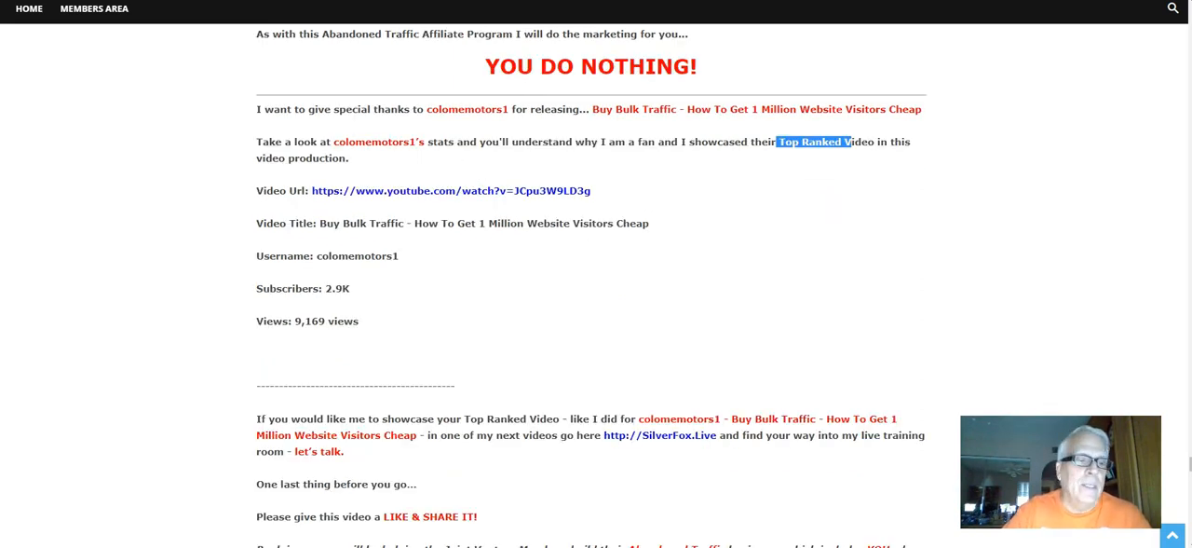
{"action": "left_click", "coordinate": [451, 190]}
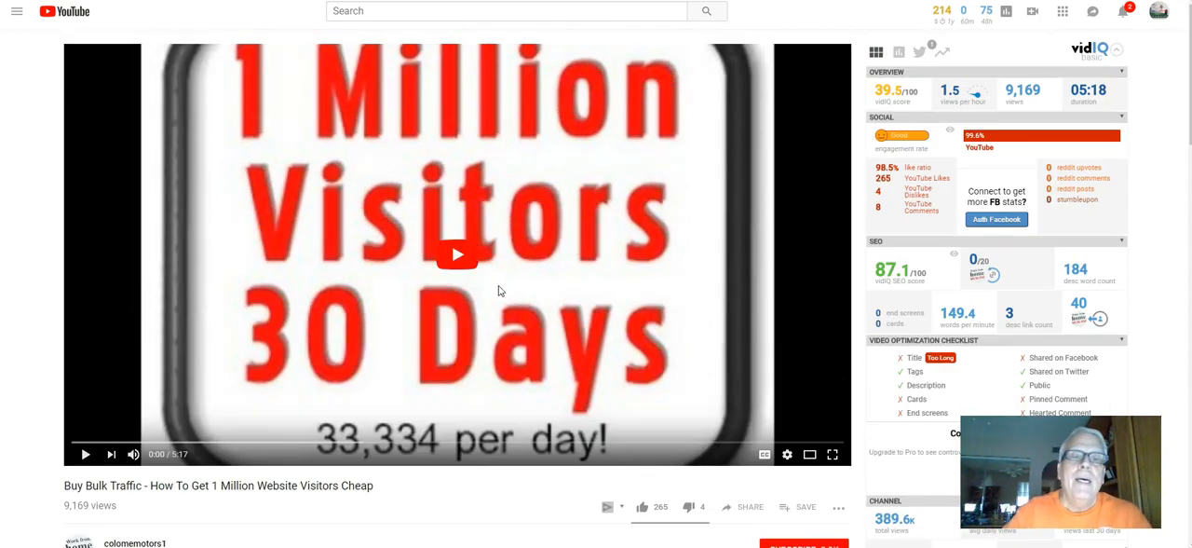
{"action": "mouse_move", "coordinate": [456, 236]}
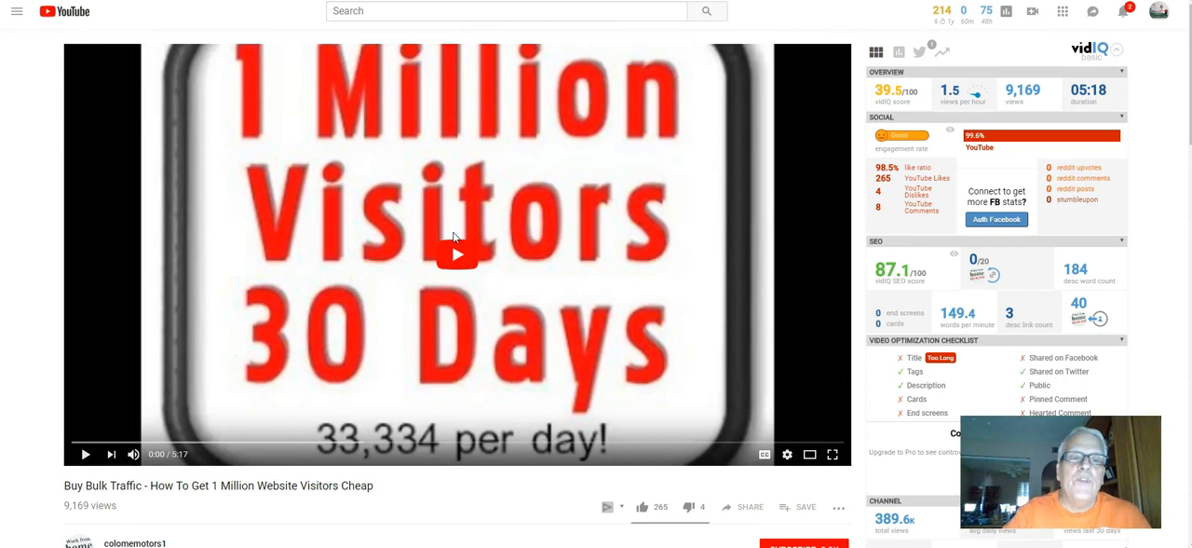
{"action": "mouse_move", "coordinate": [456, 249]}
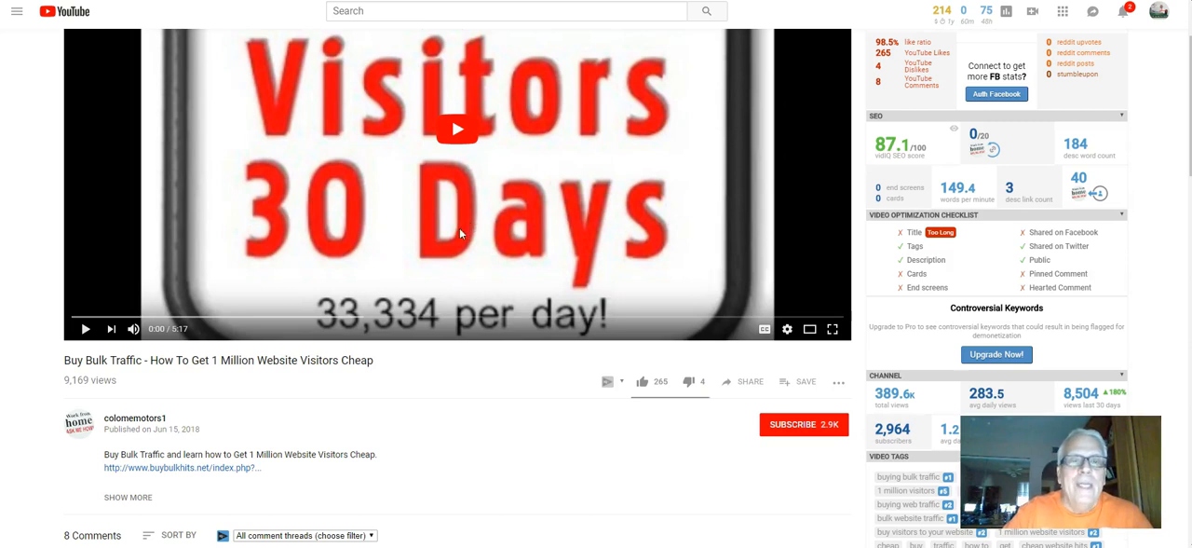
{"action": "mouse_move", "coordinate": [444, 352]}
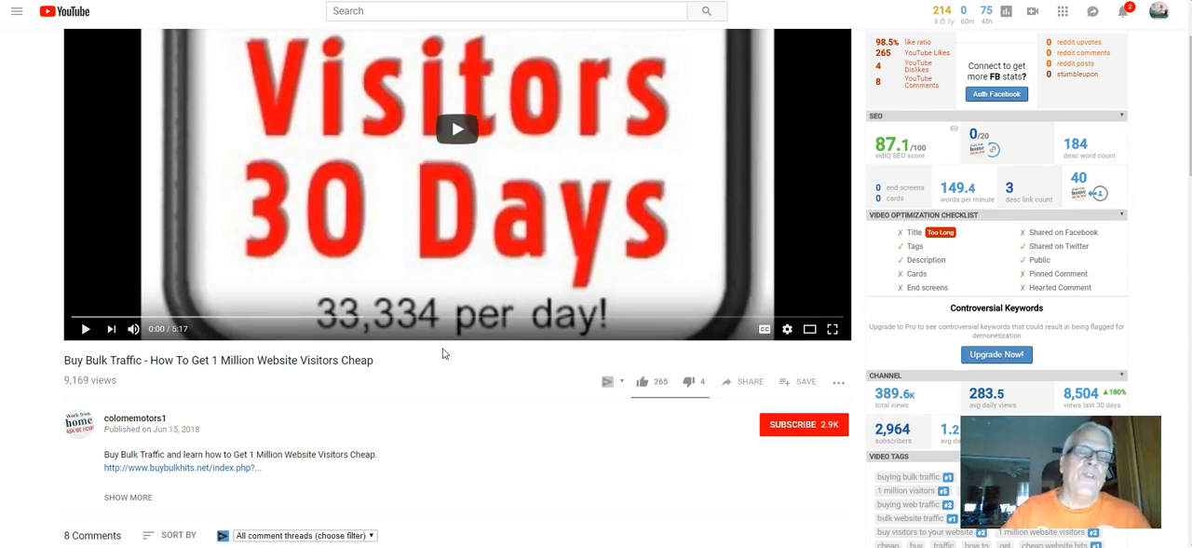
{"action": "mouse_move", "coordinate": [432, 392]}
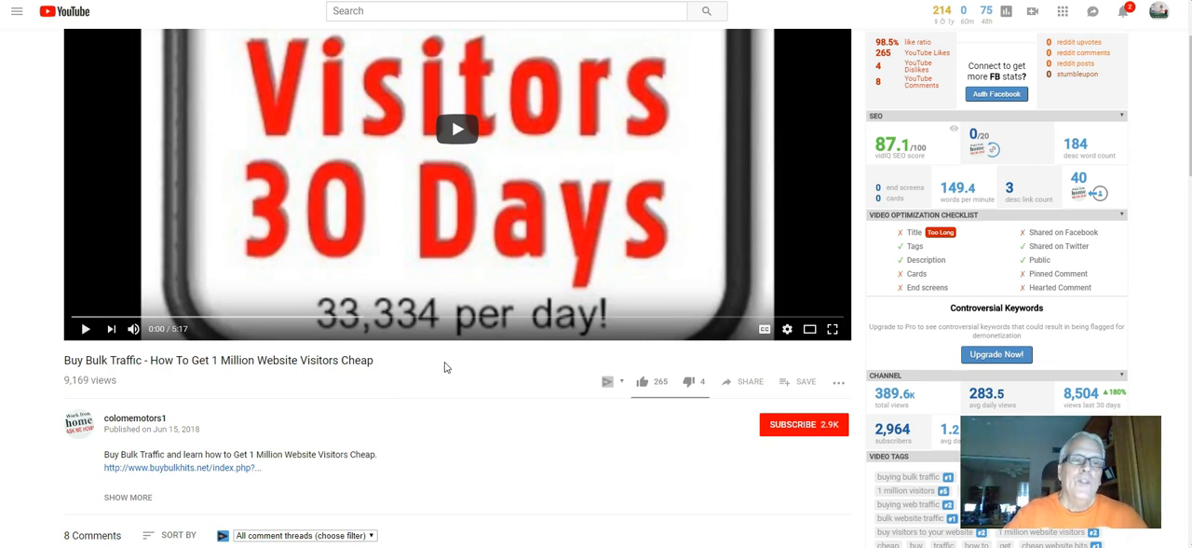
Scroll the video page to its Jun 15, 2016 description and first comments
{"action": "scroll", "scroll_direction": "down", "scroll_amount": 3}
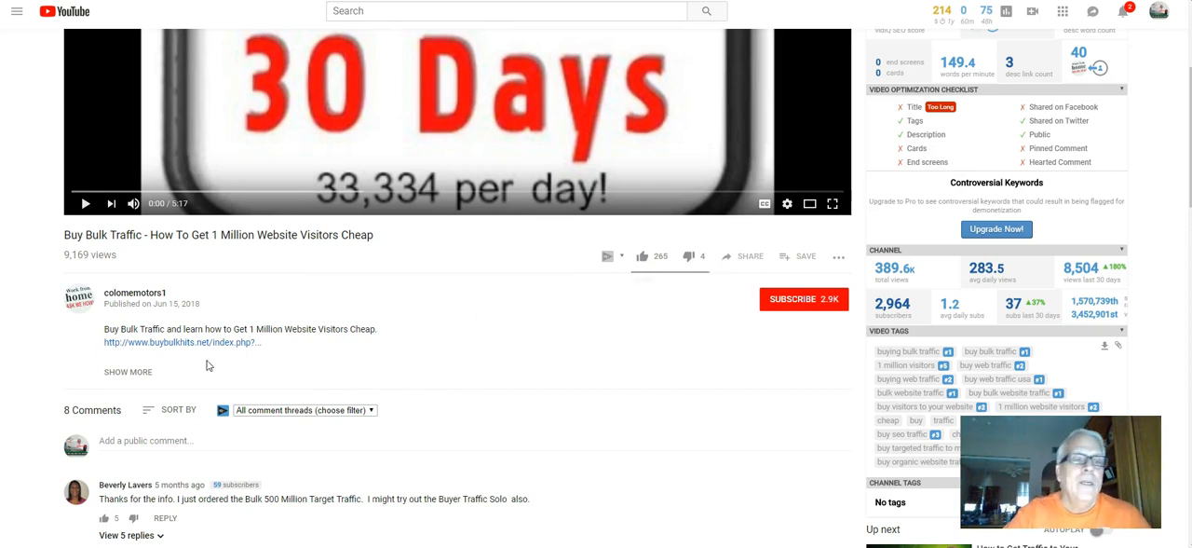
Expand the full description to show its extra links and long keyword list
{"action": "left_click", "coordinate": [127, 373]}
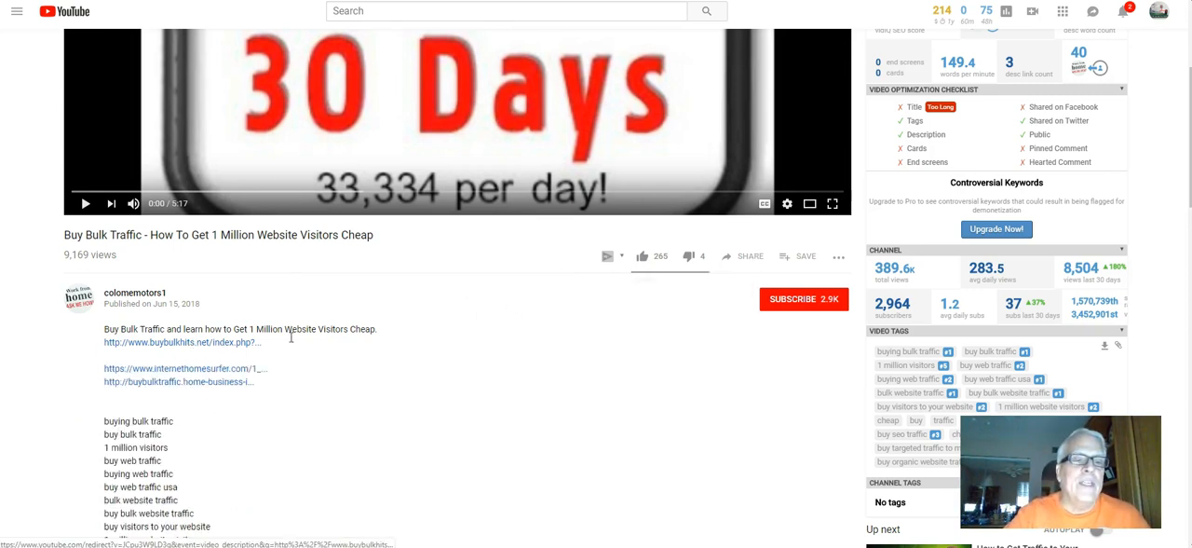
{"action": "scroll", "scroll_direction": "down", "scroll_amount": 3}
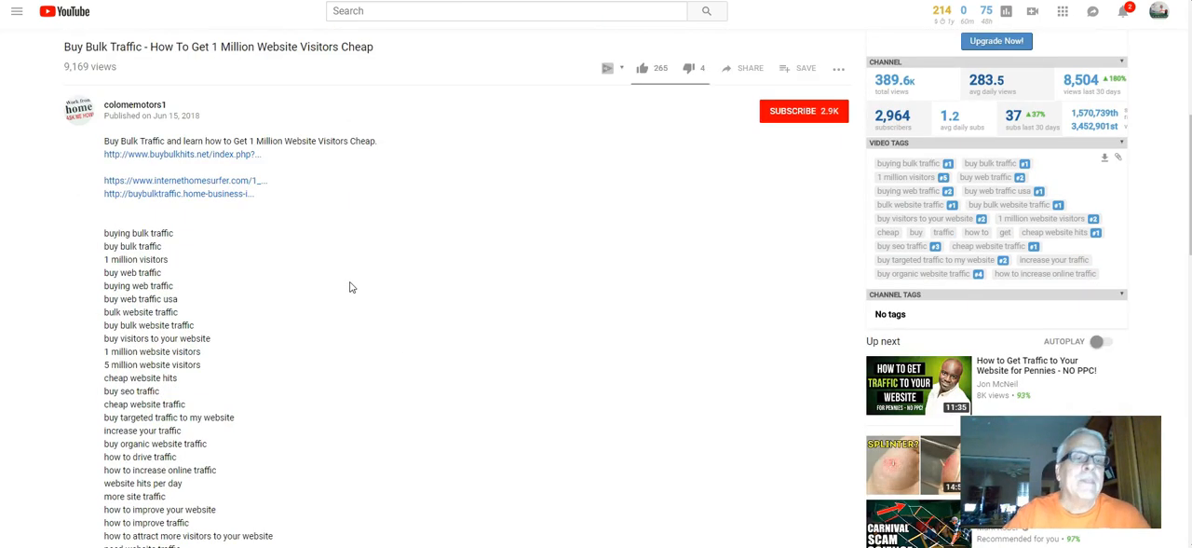
{"action": "mouse_move", "coordinate": [348, 284]}
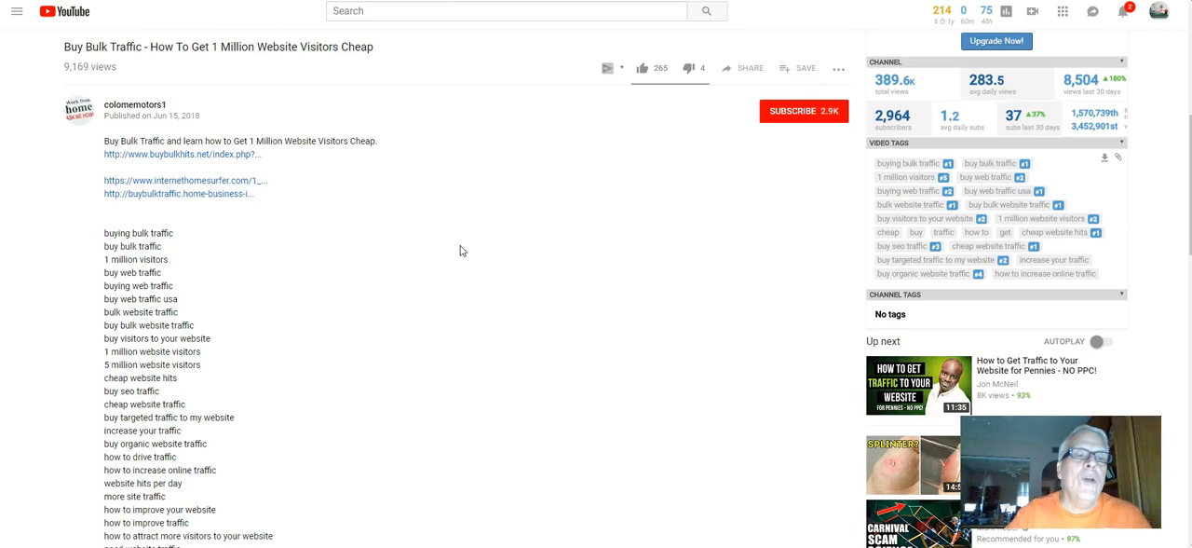
{"action": "mouse_move", "coordinate": [450, 226]}
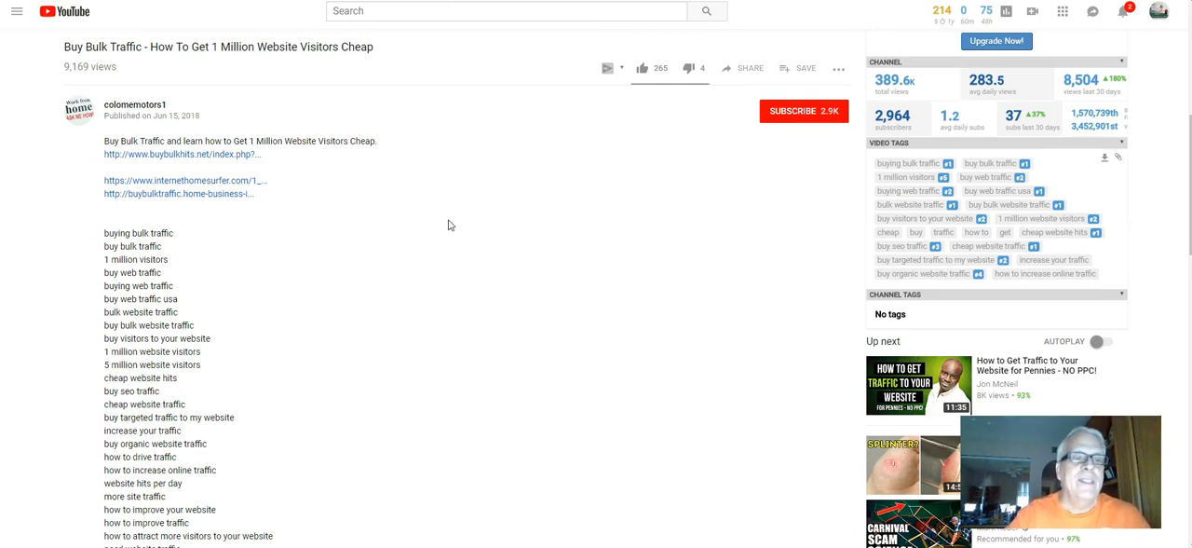
{"action": "mouse_move", "coordinate": [413, 201]}
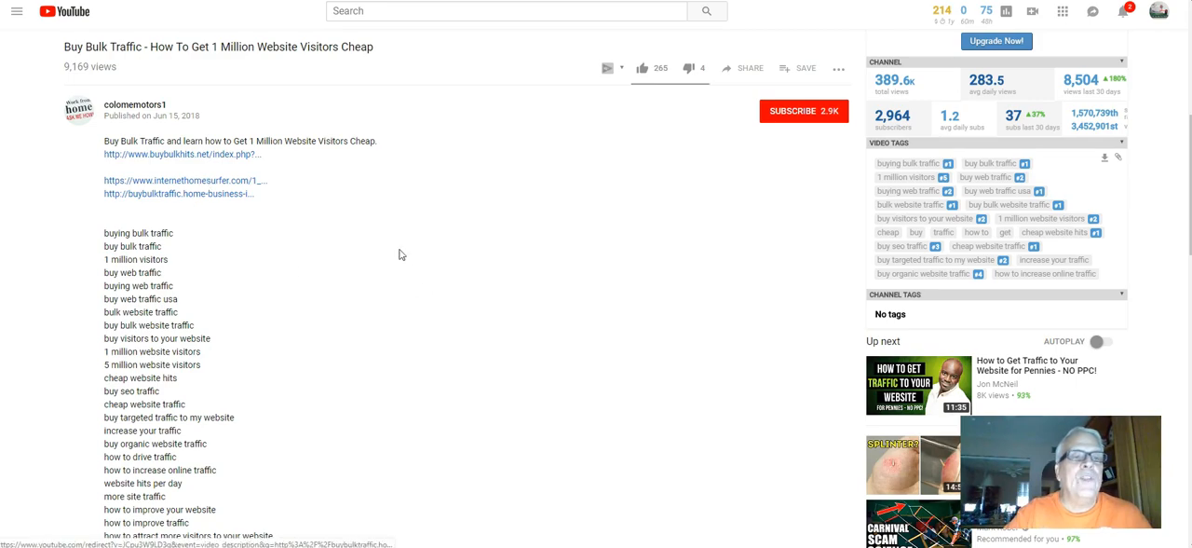
{"action": "scroll", "scroll_direction": "down", "scroll_amount": 3}
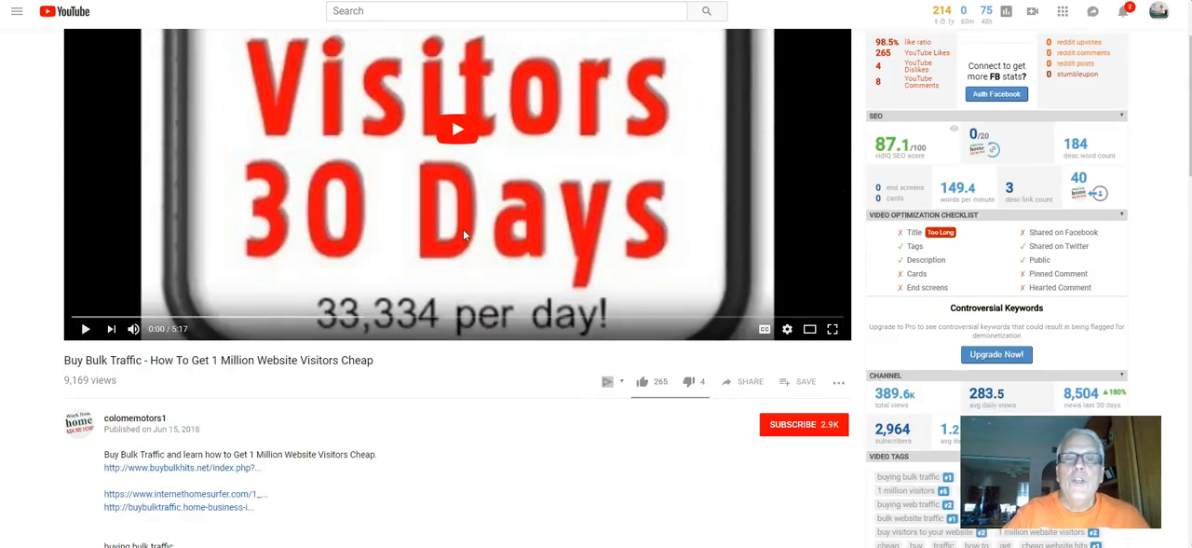
{"action": "mouse_move", "coordinate": [458, 130]}
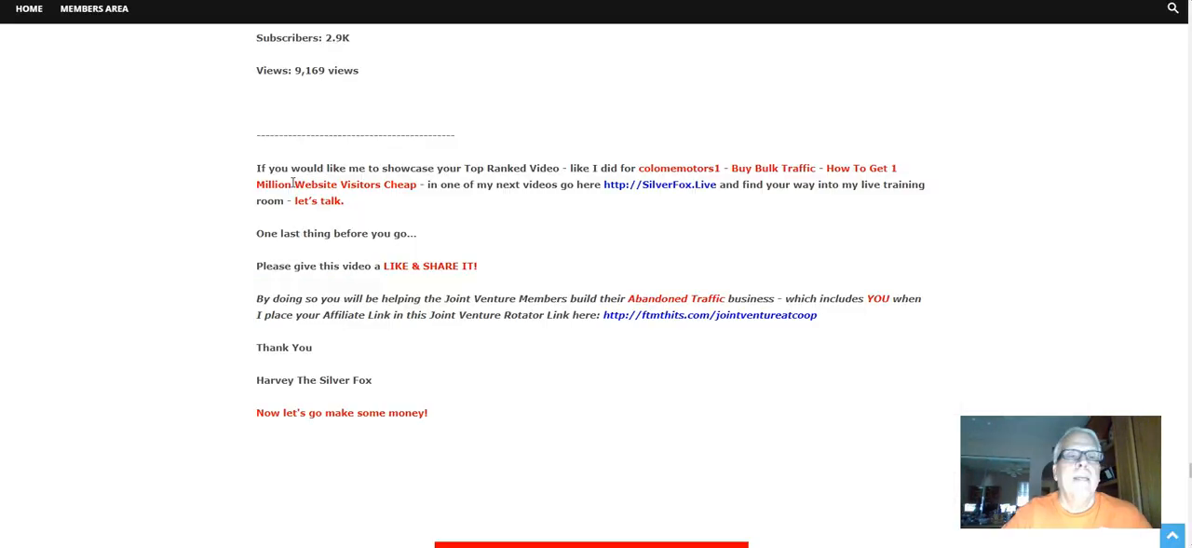
{"action": "mouse_move", "coordinate": [376, 168]}
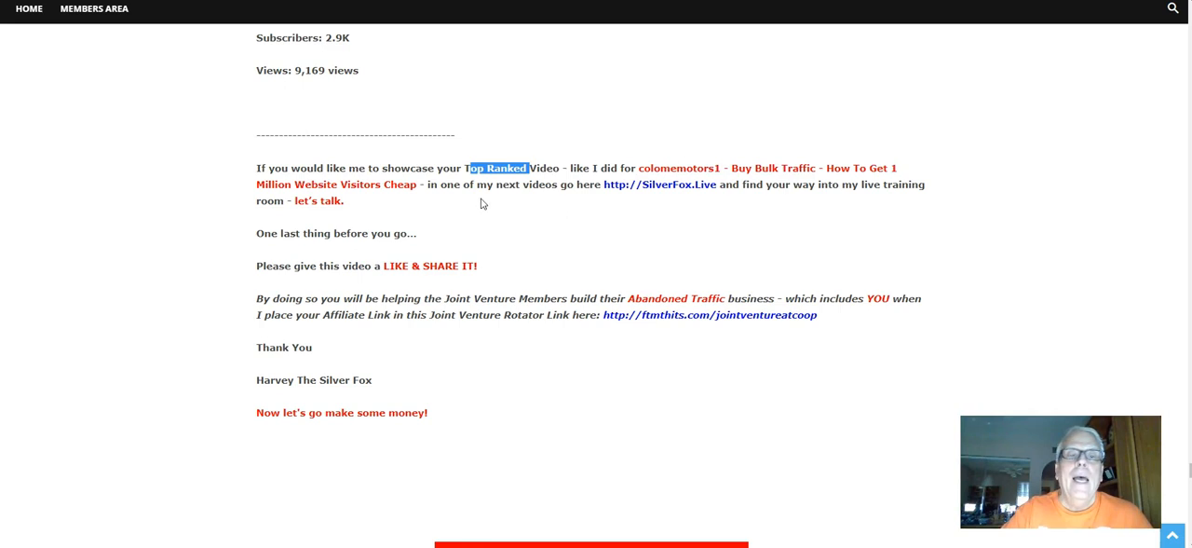
{"action": "mouse_move", "coordinate": [510, 177]}
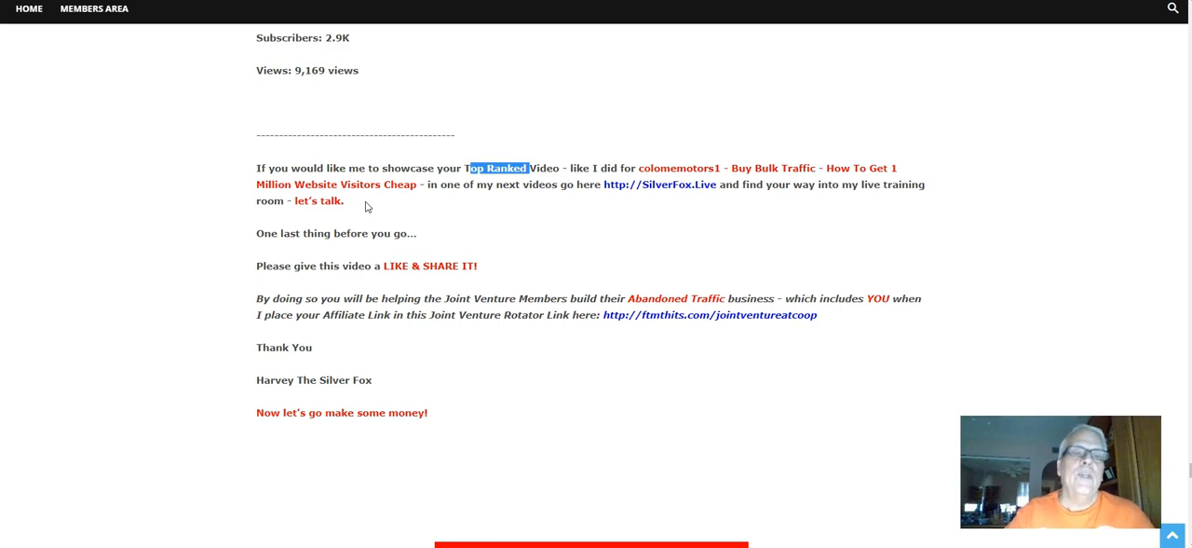
{"action": "mouse_move", "coordinate": [307, 238]}
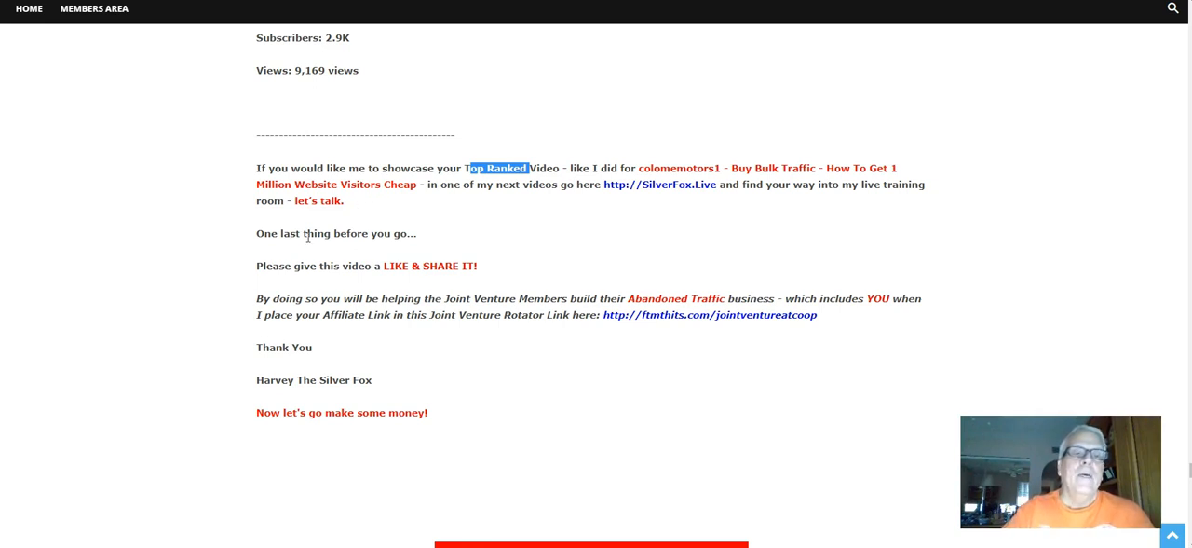
{"action": "mouse_move", "coordinate": [324, 225]}
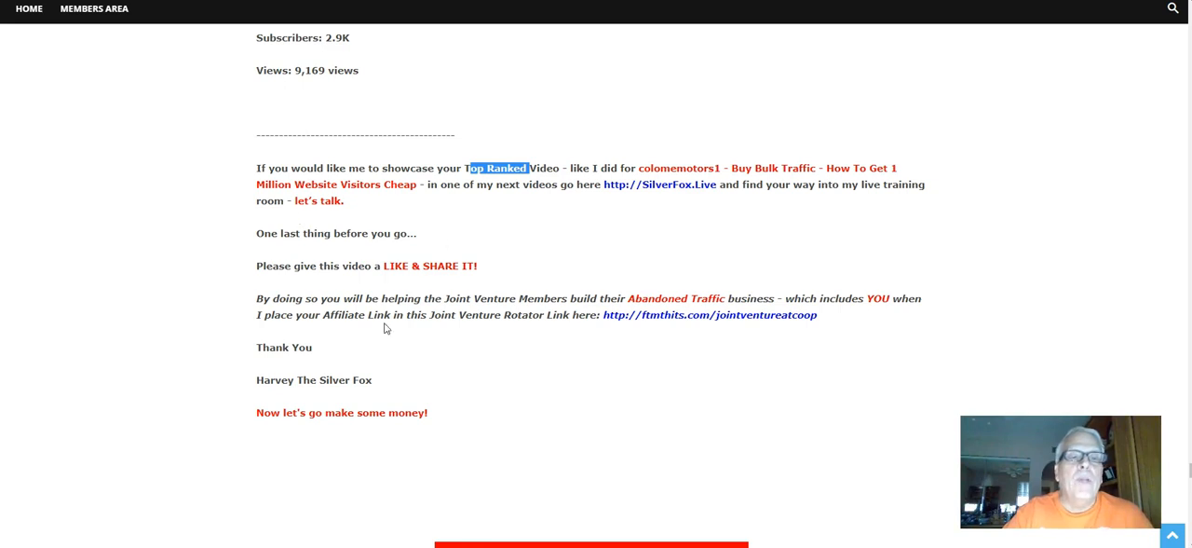
Scroll the blog post to its closing LIKE & SHARE request and sign-off
{"action": "scroll", "scroll_direction": "down", "scroll_amount": 3}
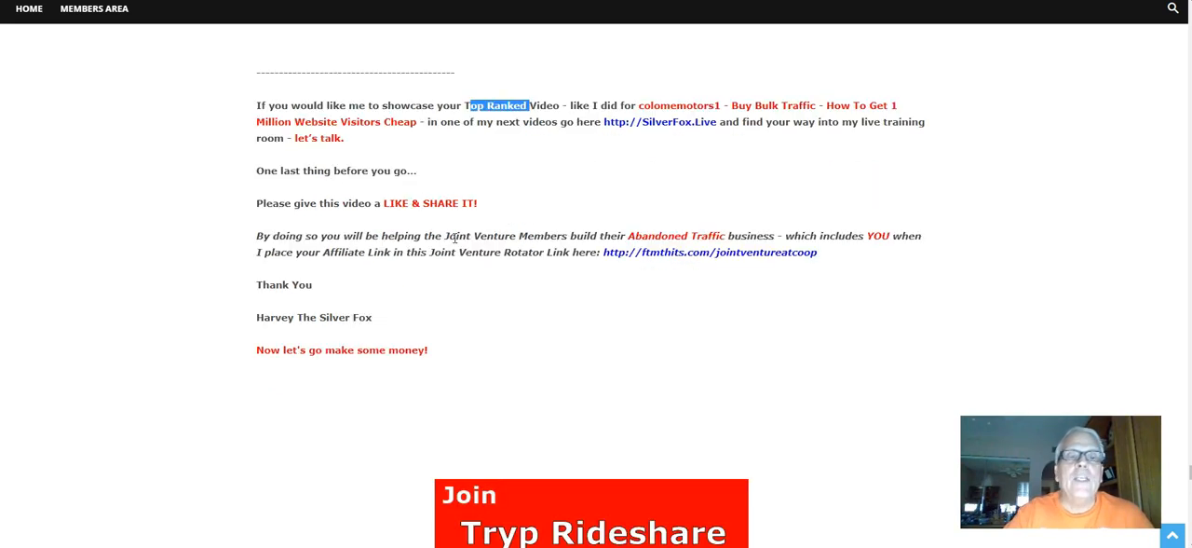
{"action": "mouse_move", "coordinate": [391, 221]}
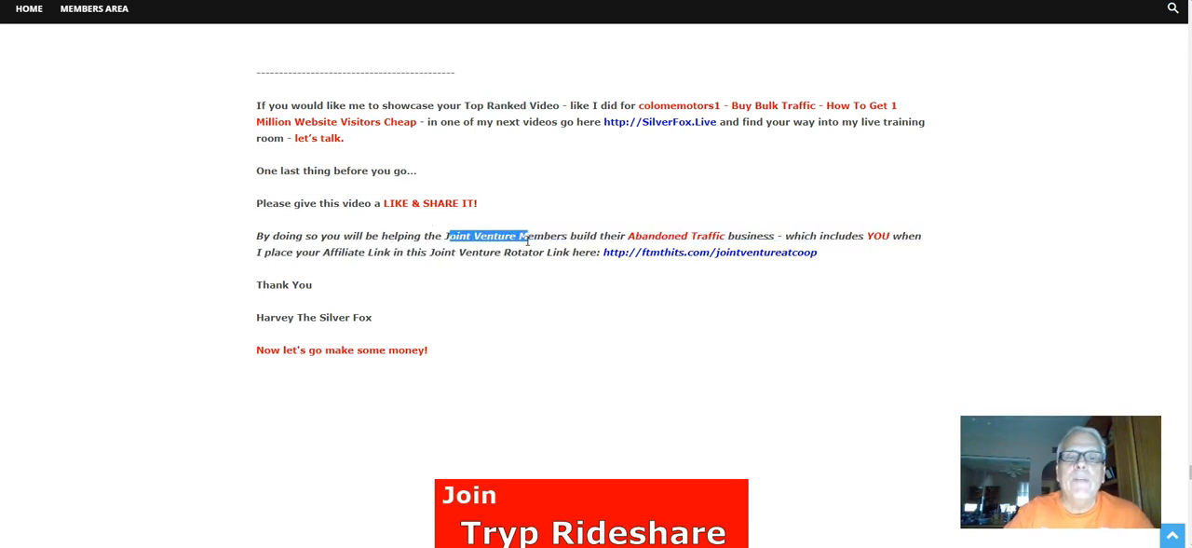
Highlight the Joint Venture Members phrase and scroll to the Join Tryp Rideshare banner
{"action": "left_click_drag", "start_coordinate": [525, 235], "coordinate": [816, 251]}
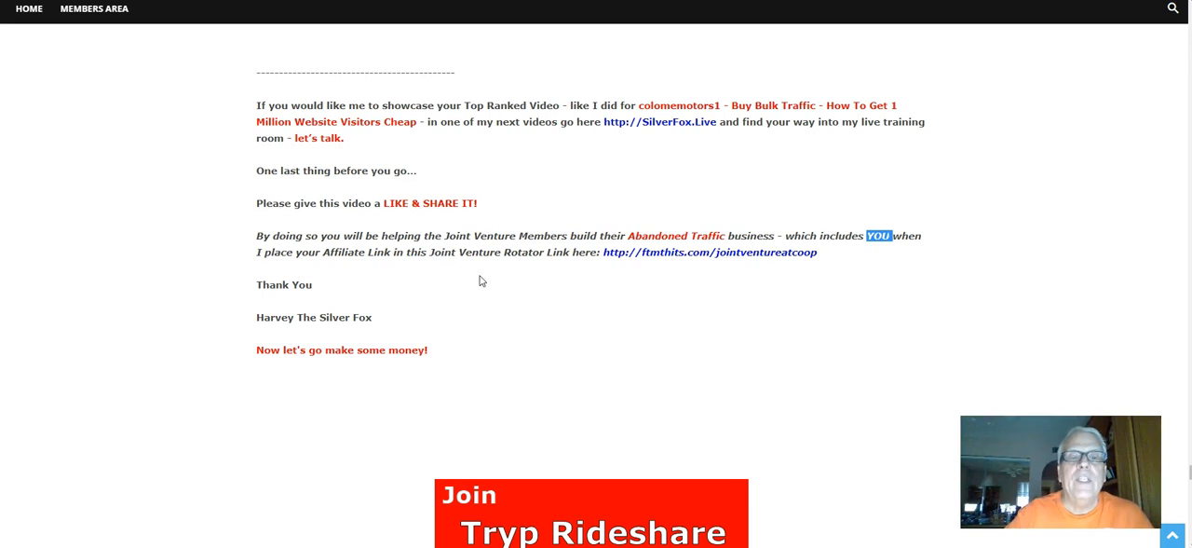
{"action": "mouse_move", "coordinate": [660, 262]}
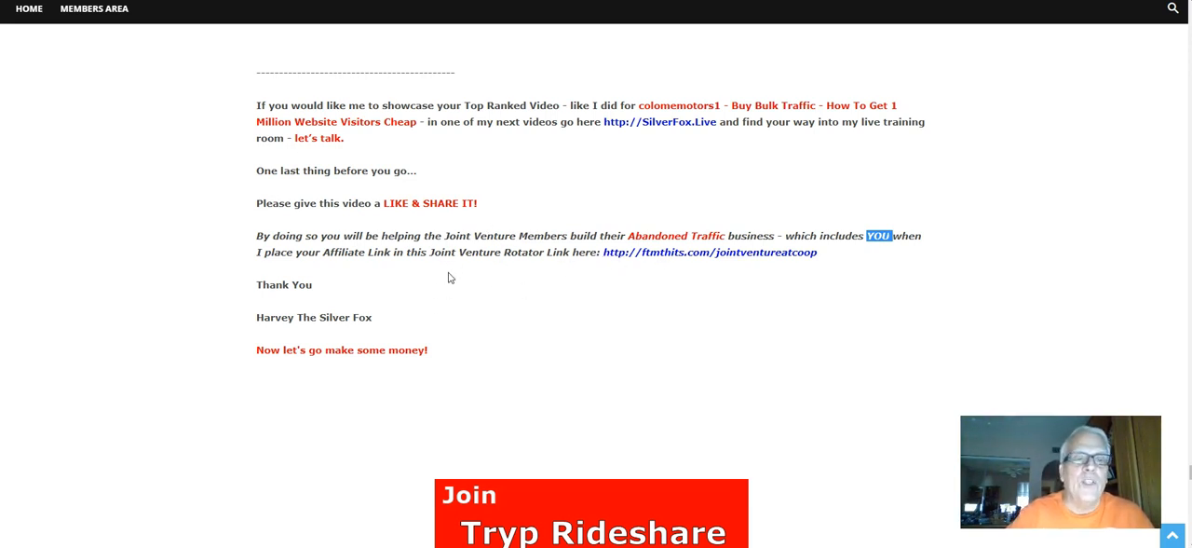
{"action": "scroll", "scroll_direction": "down", "scroll_amount": 3}
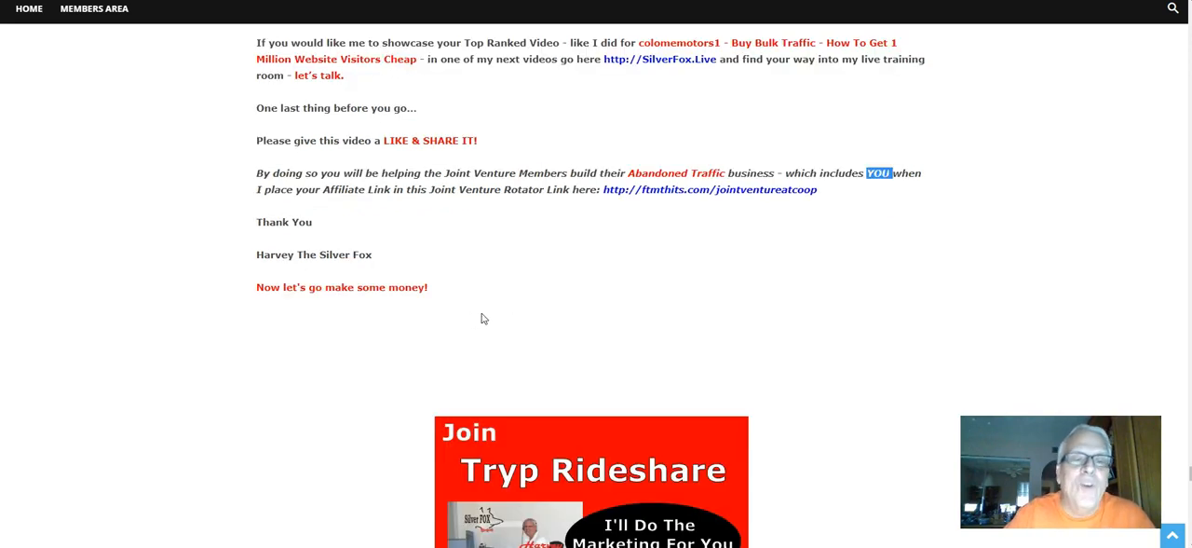